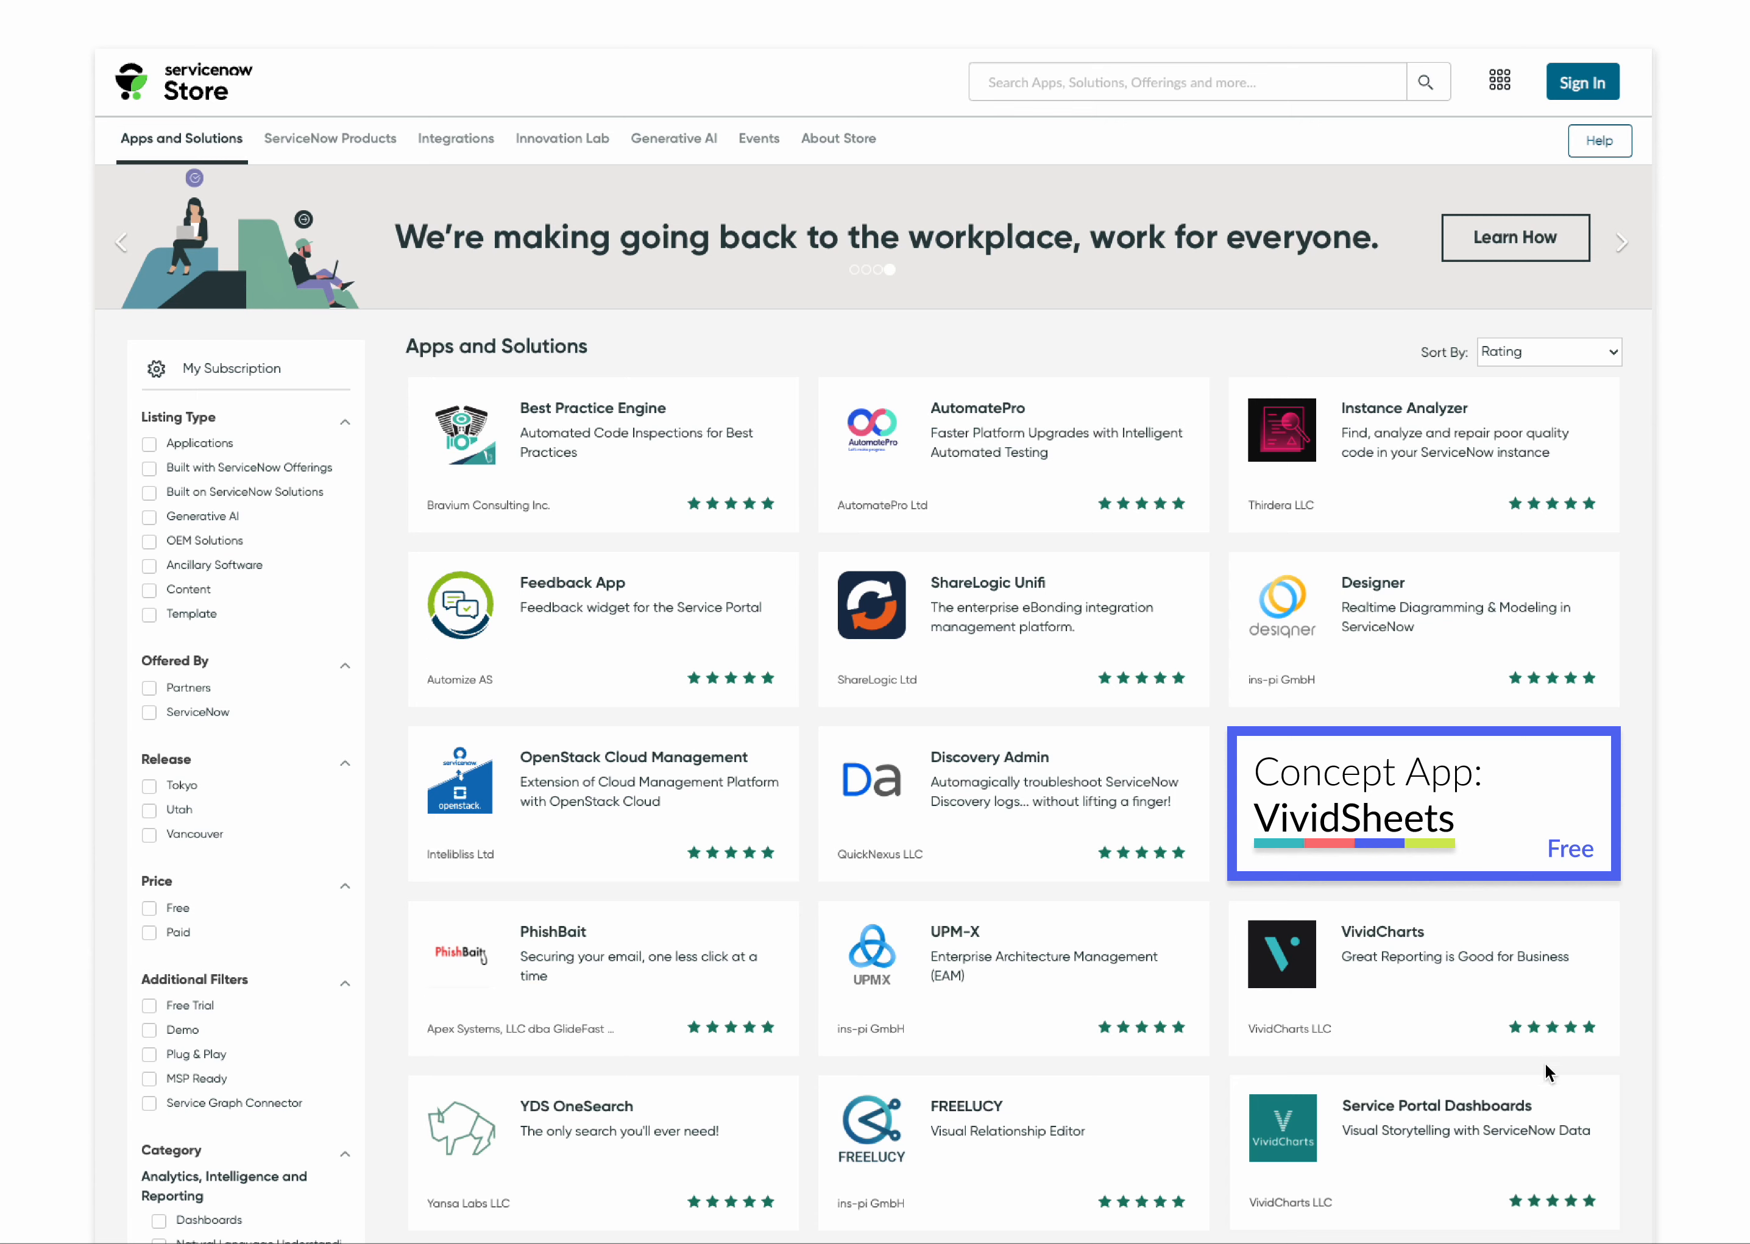
pyautogui.moveTo(1488, 811)
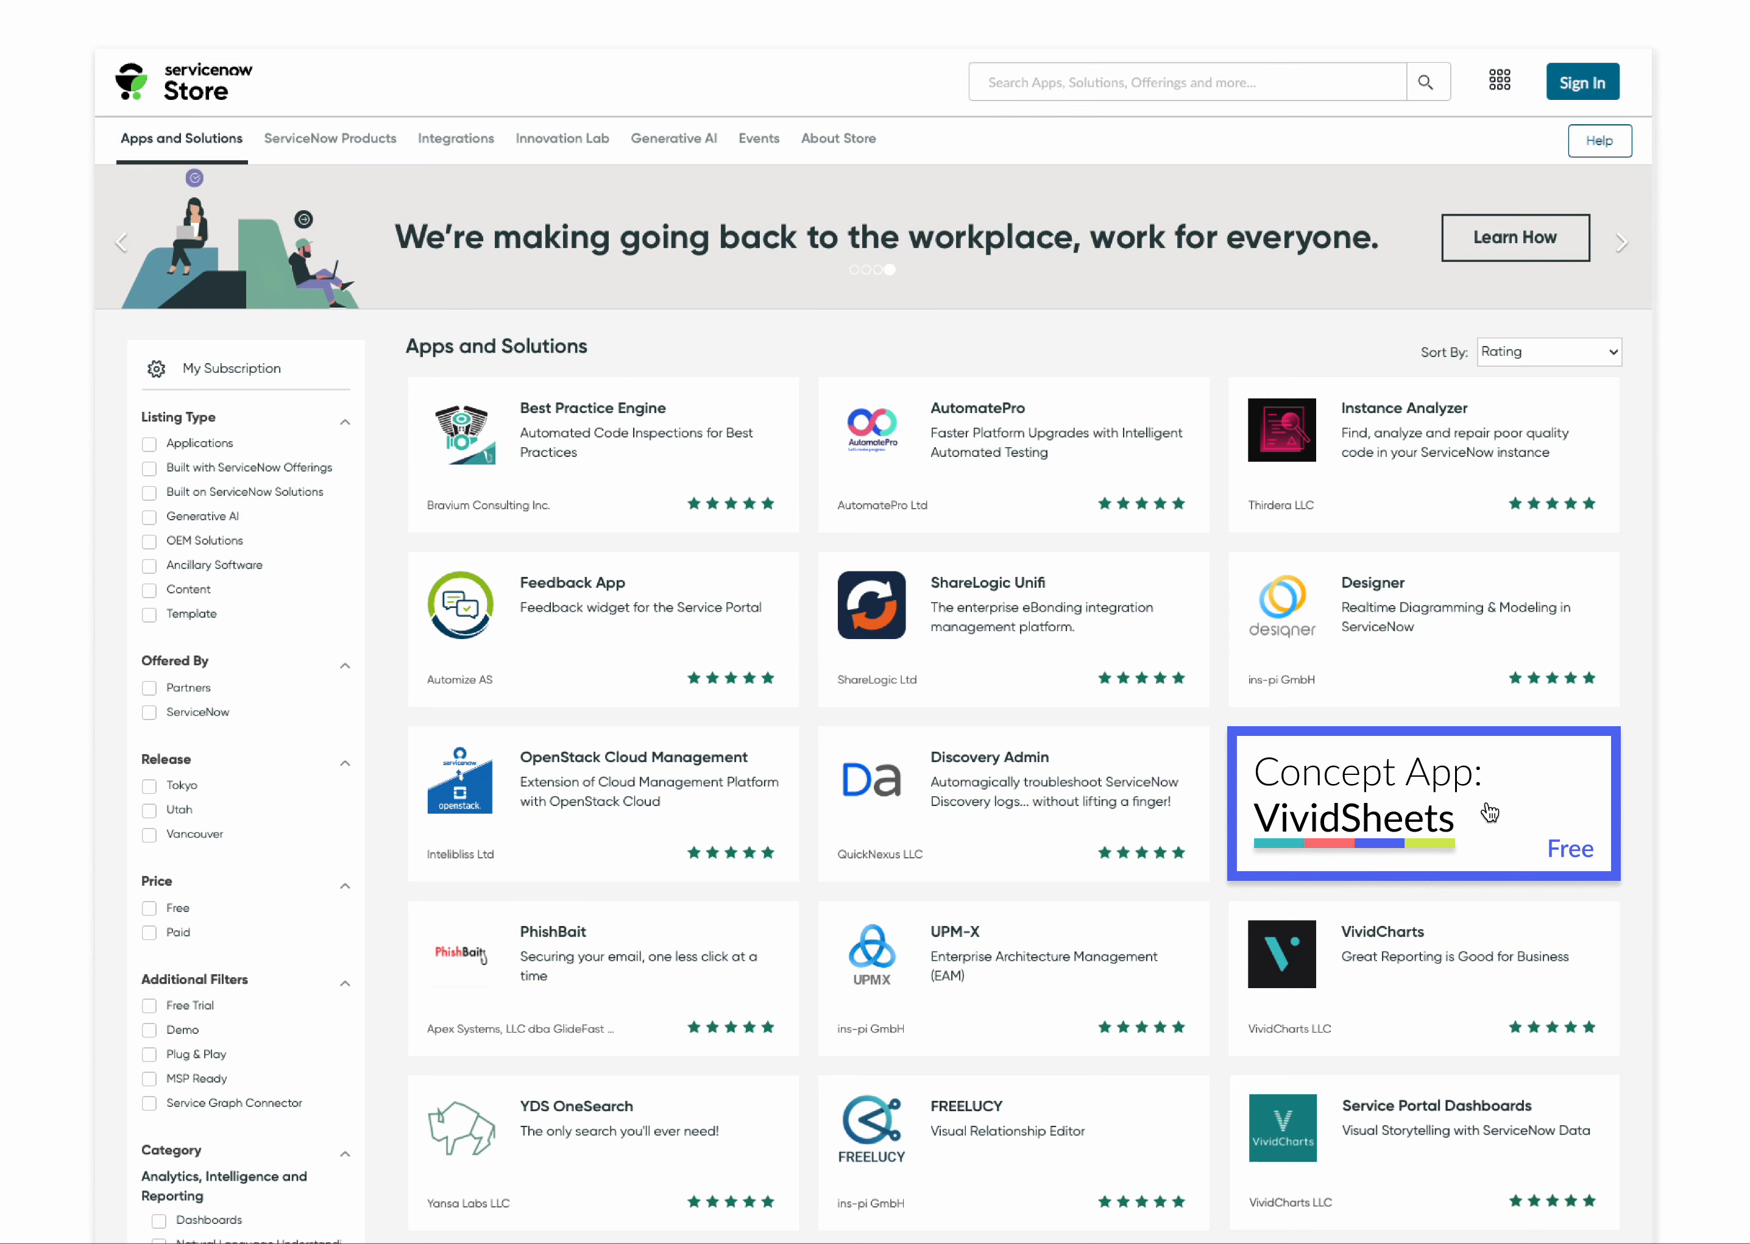
# Launch the VividSheets concept app and start from its pre-built template sheet.
pyautogui.click(1422, 803)
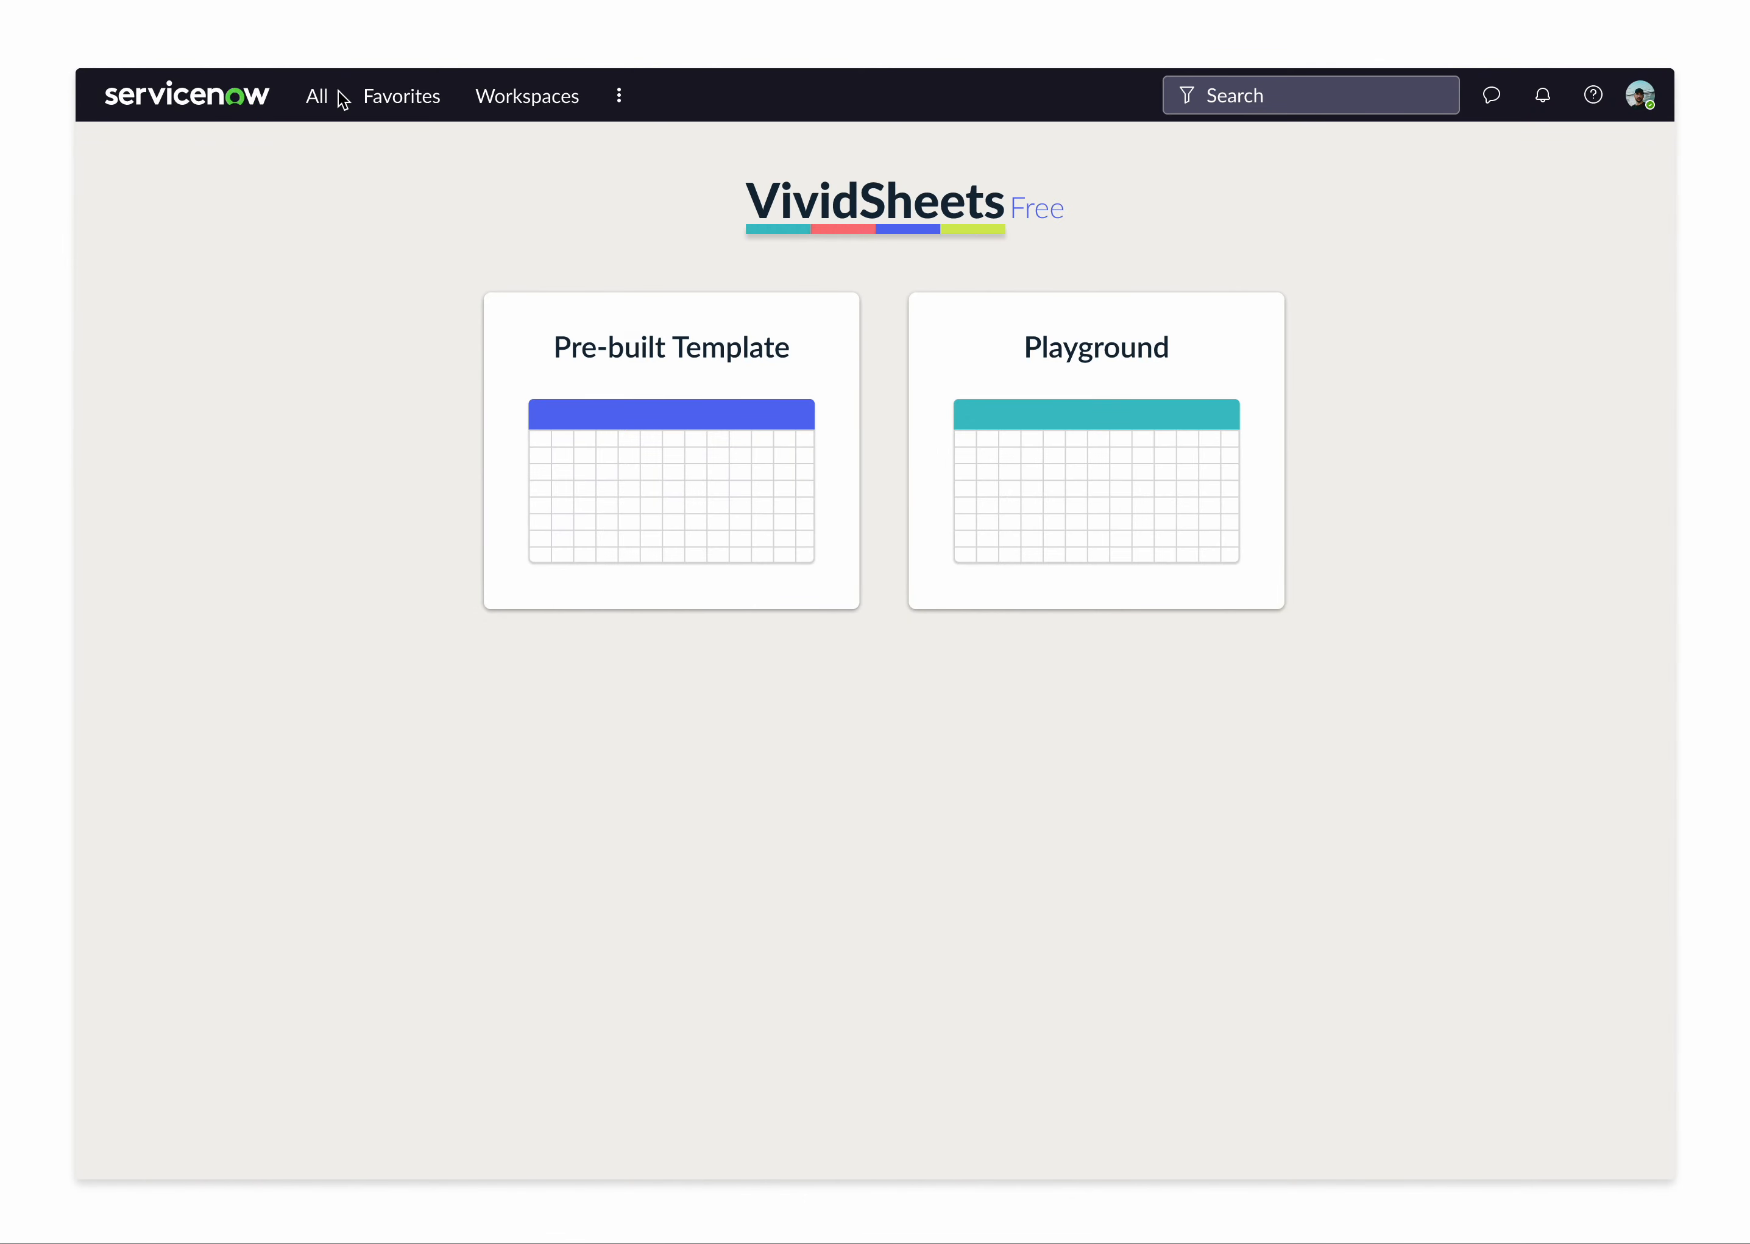
pyautogui.moveTo(748, 273)
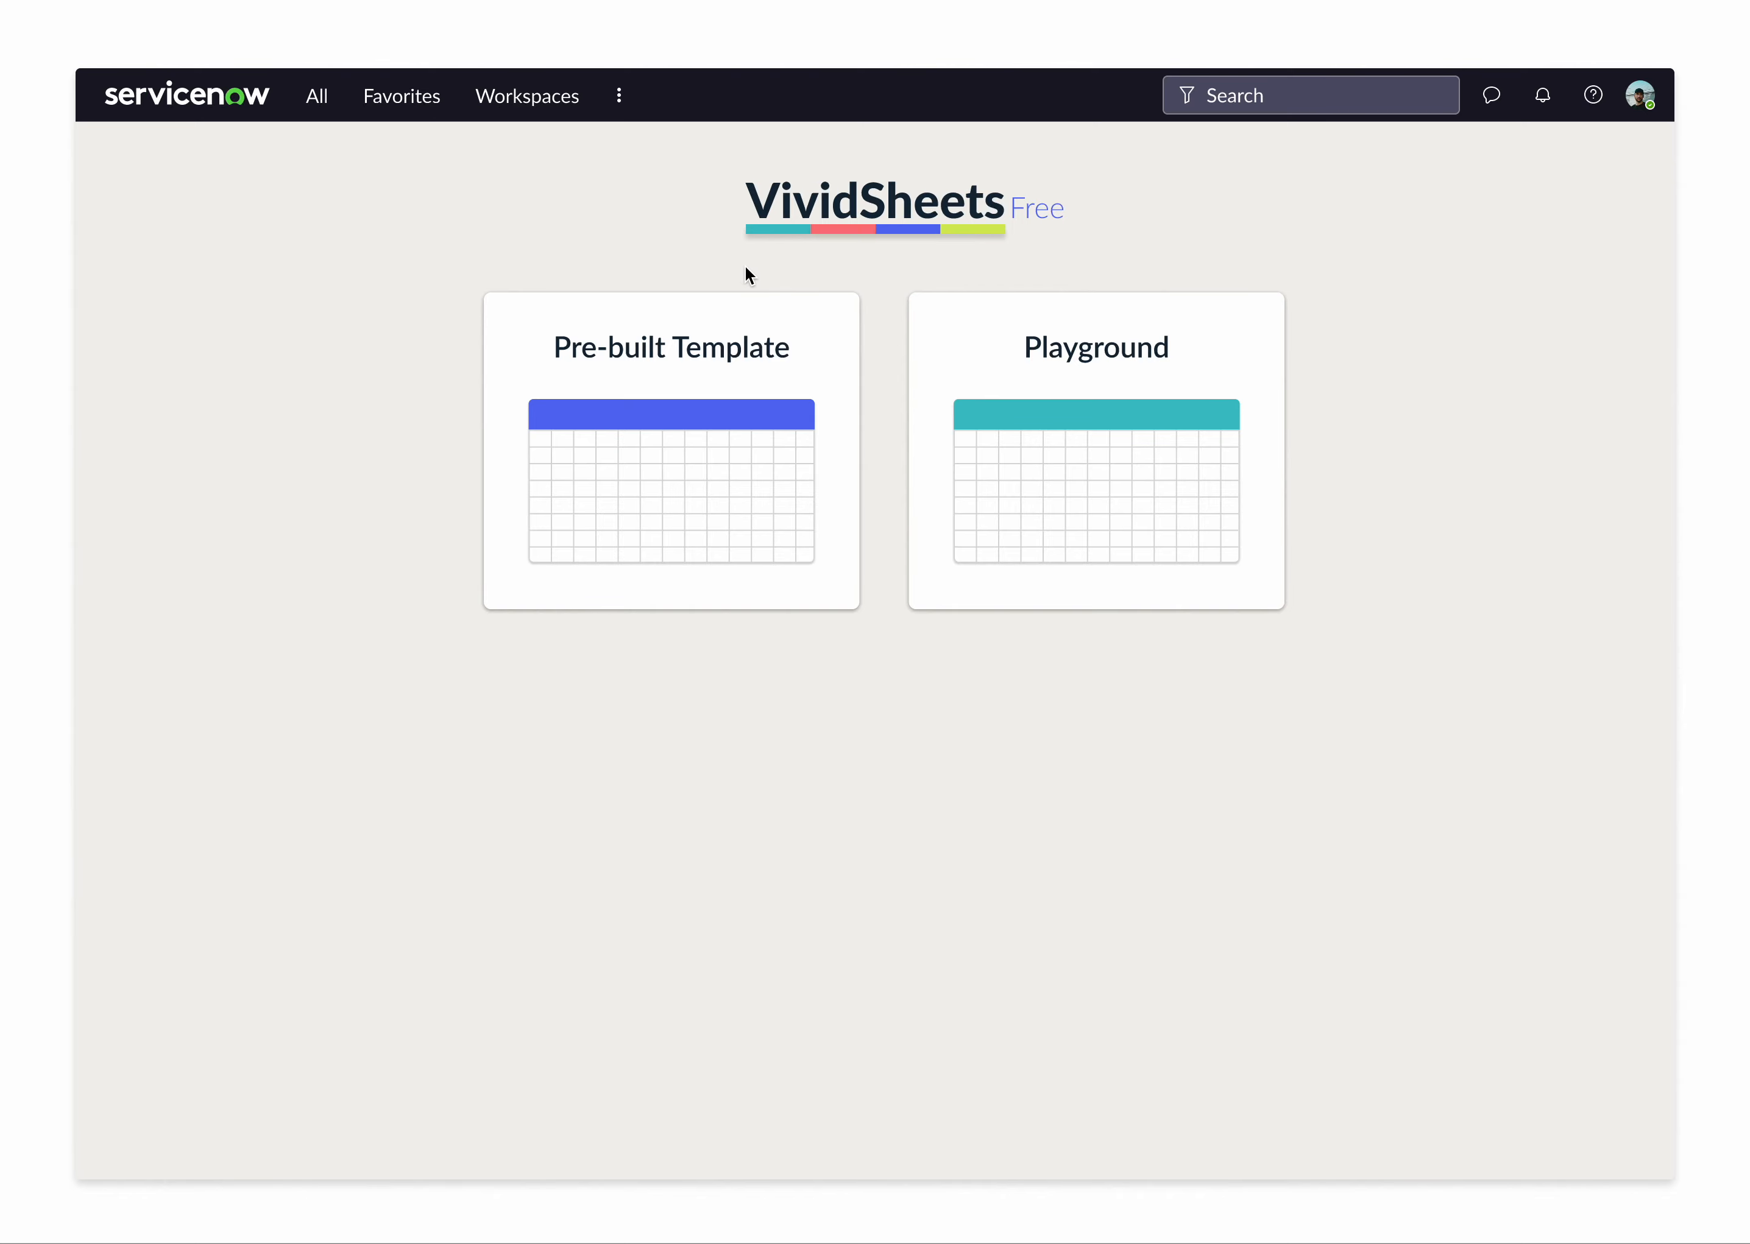
pyautogui.click(670, 450)
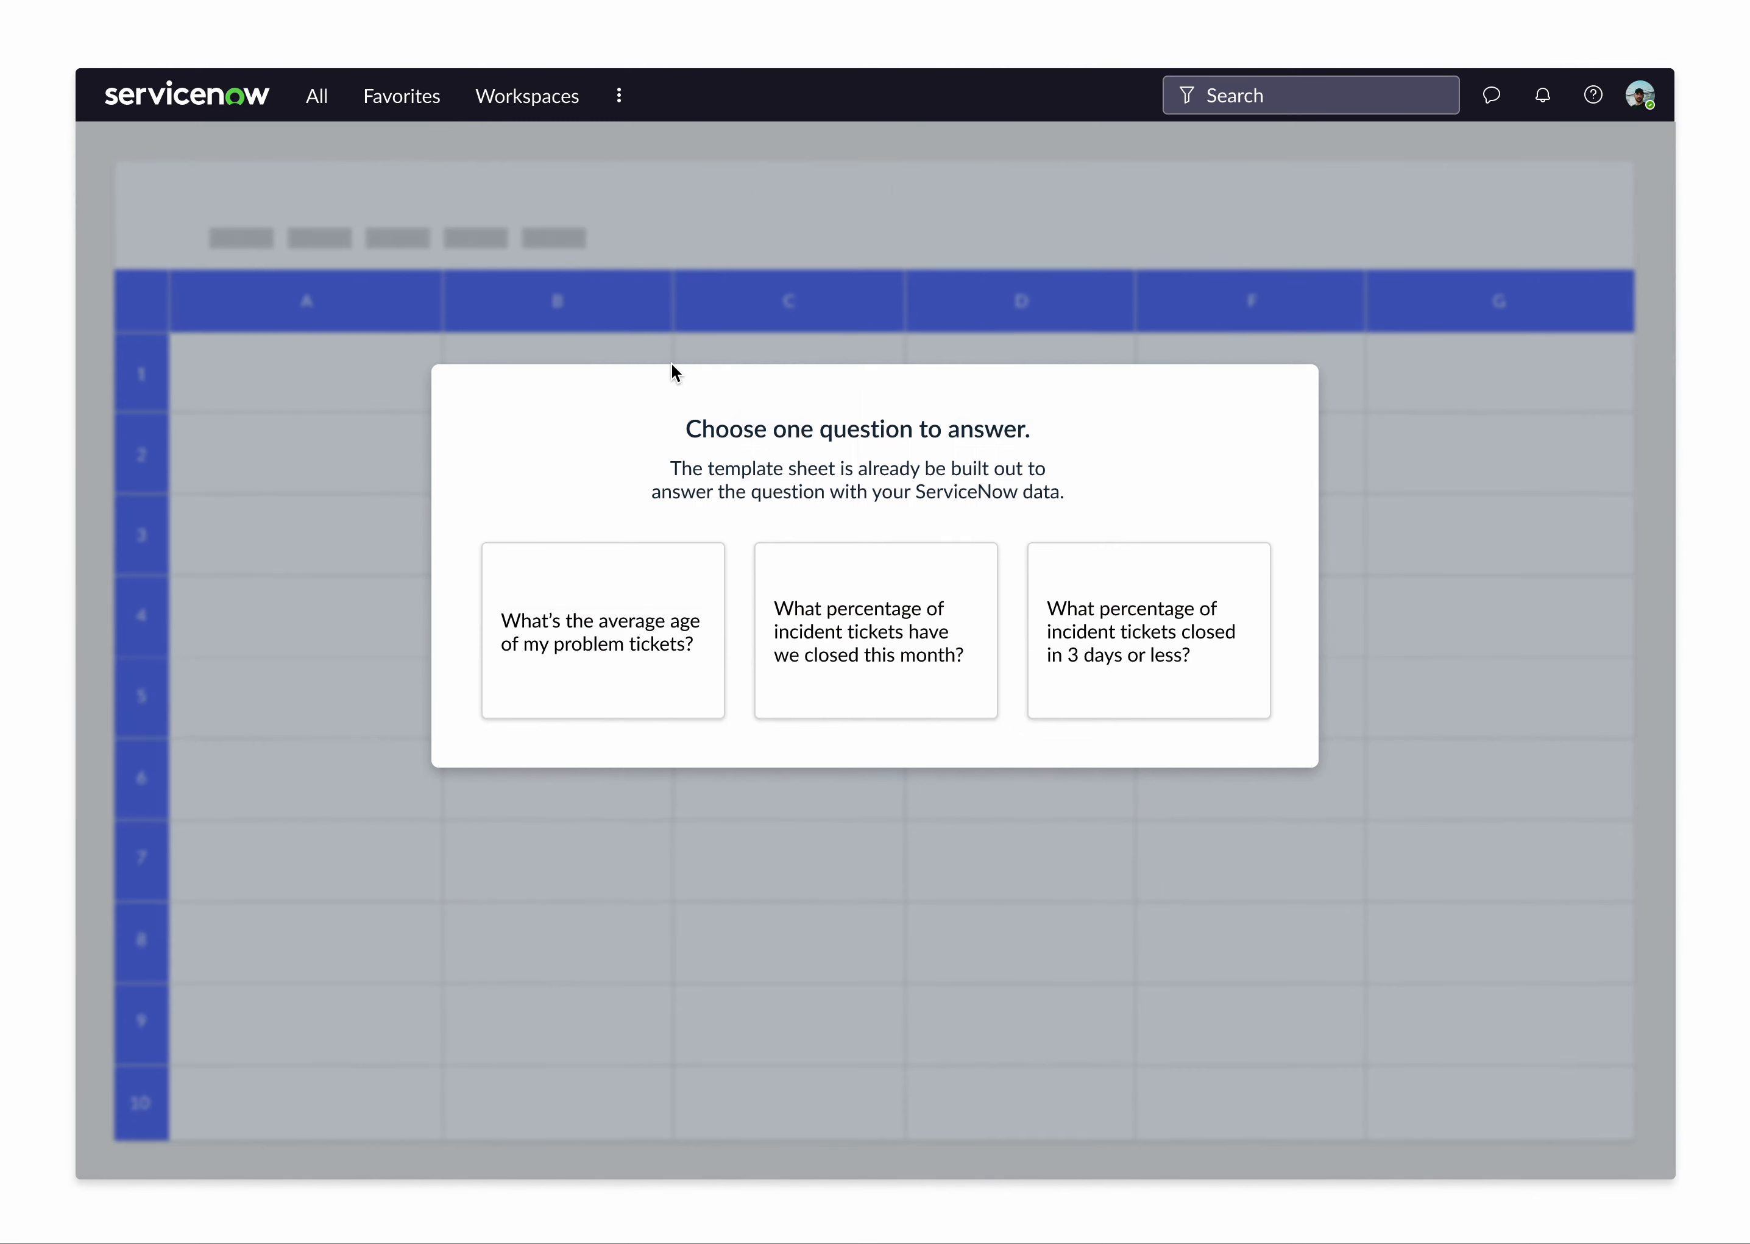
pyautogui.moveTo(1040, 457)
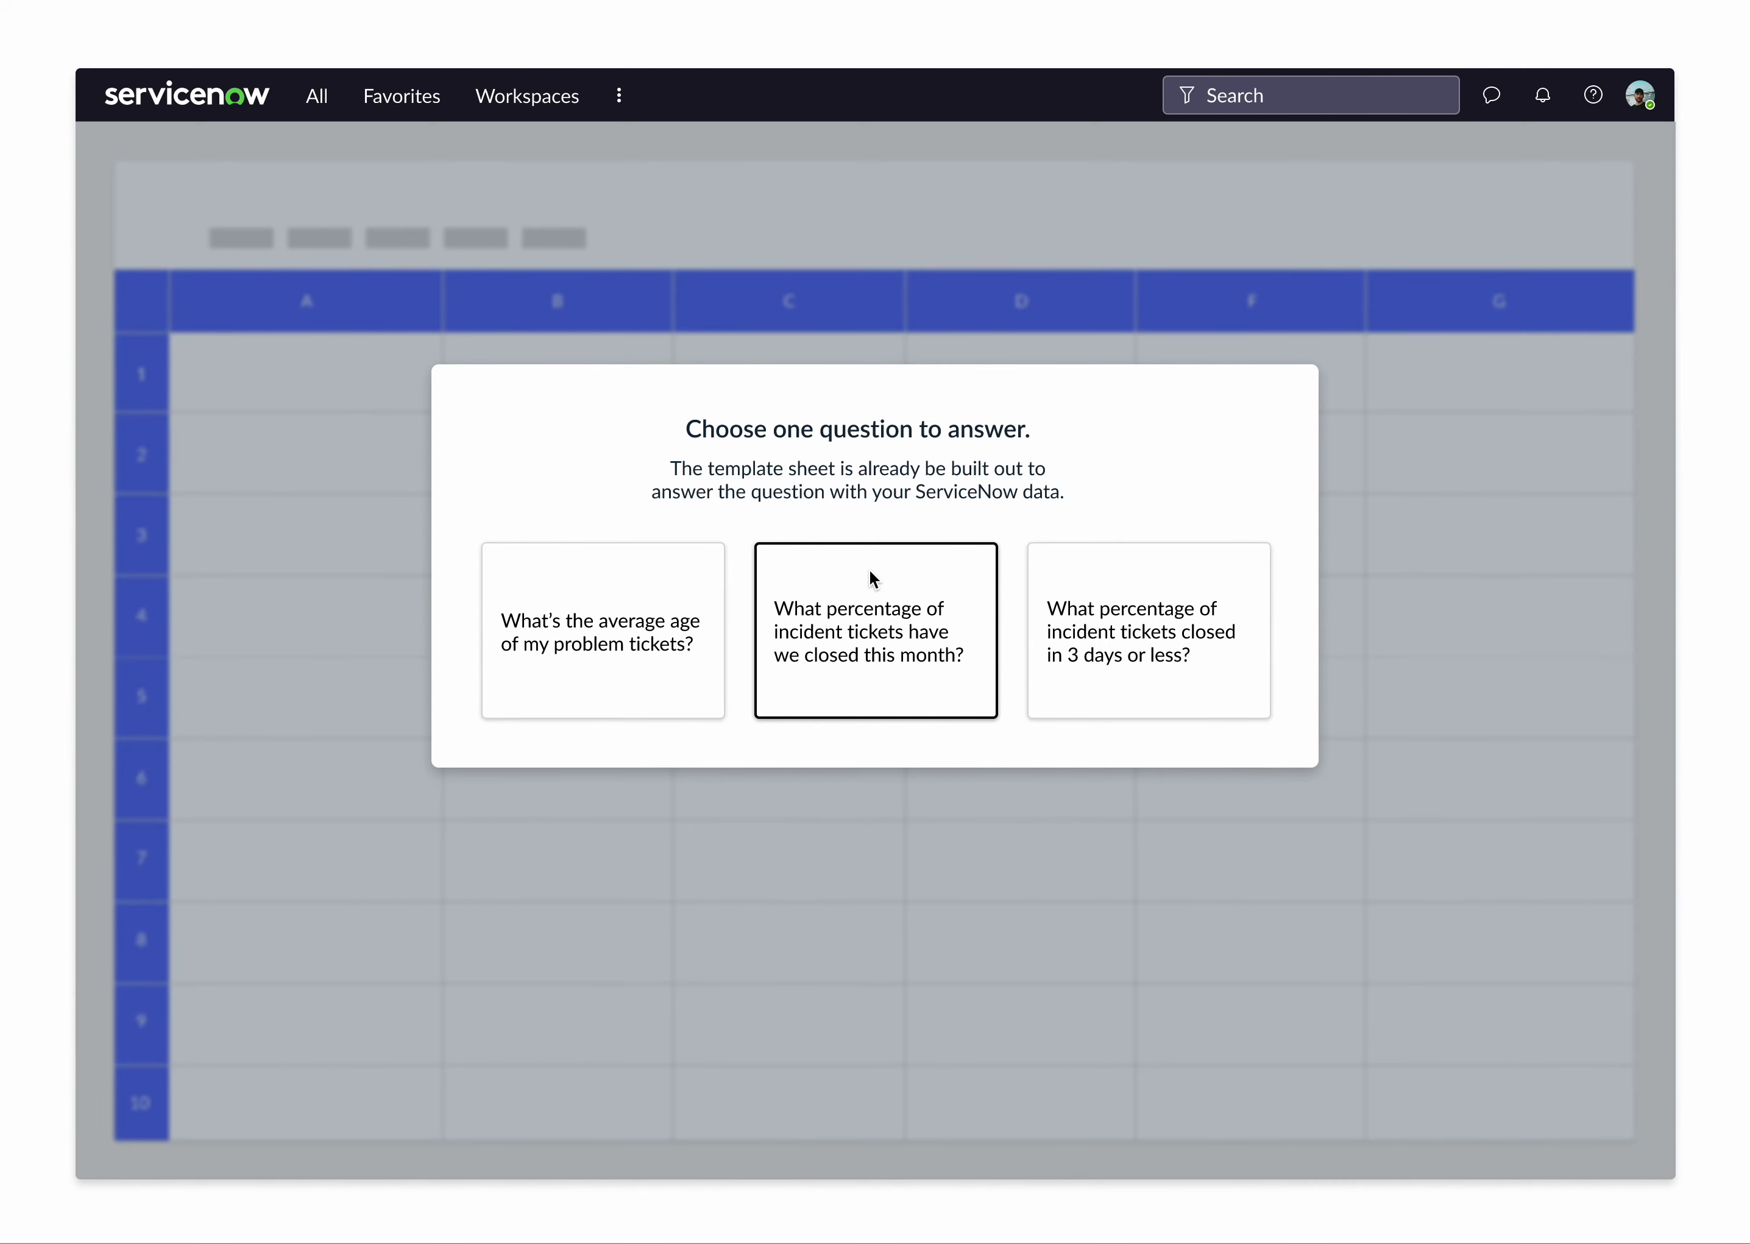
pyautogui.moveTo(869, 602)
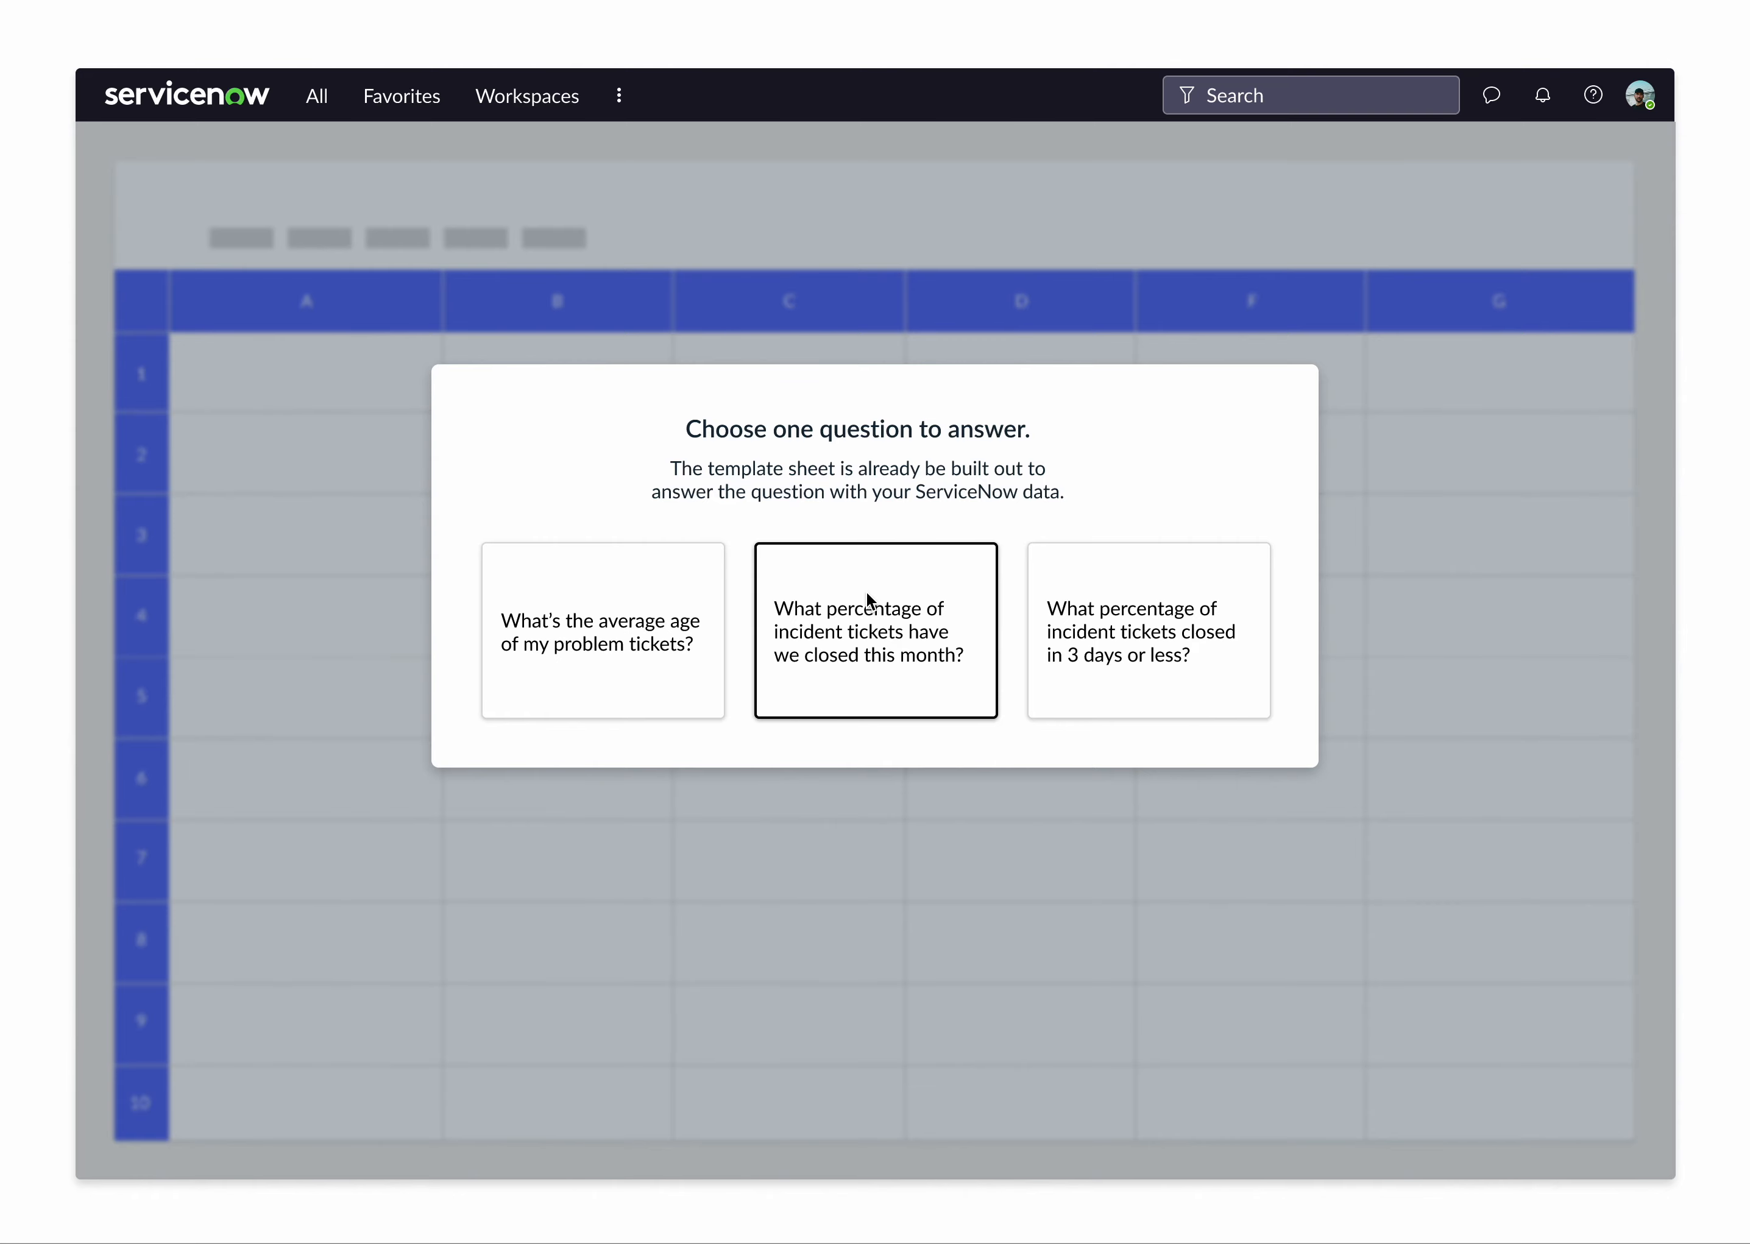
pyautogui.click(875, 631)
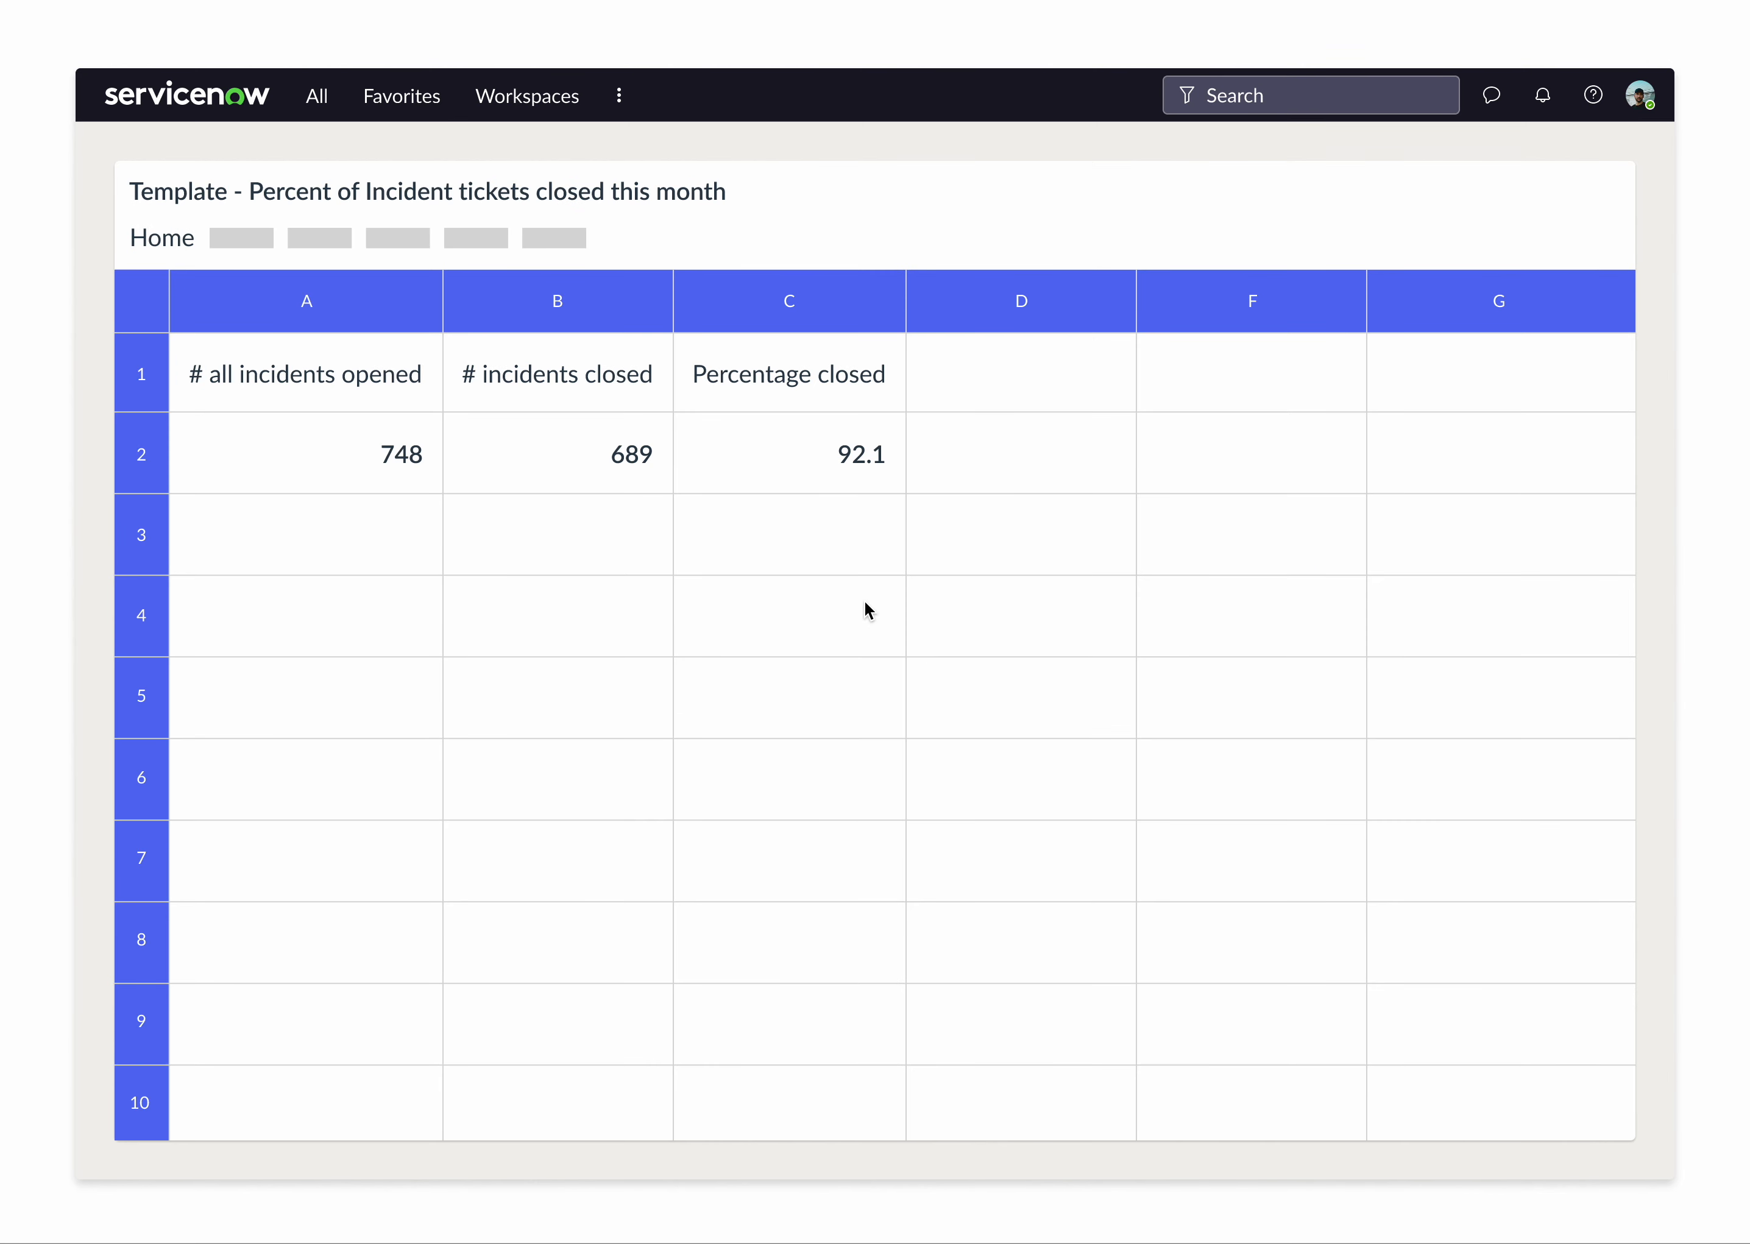
pyautogui.moveTo(799, 542)
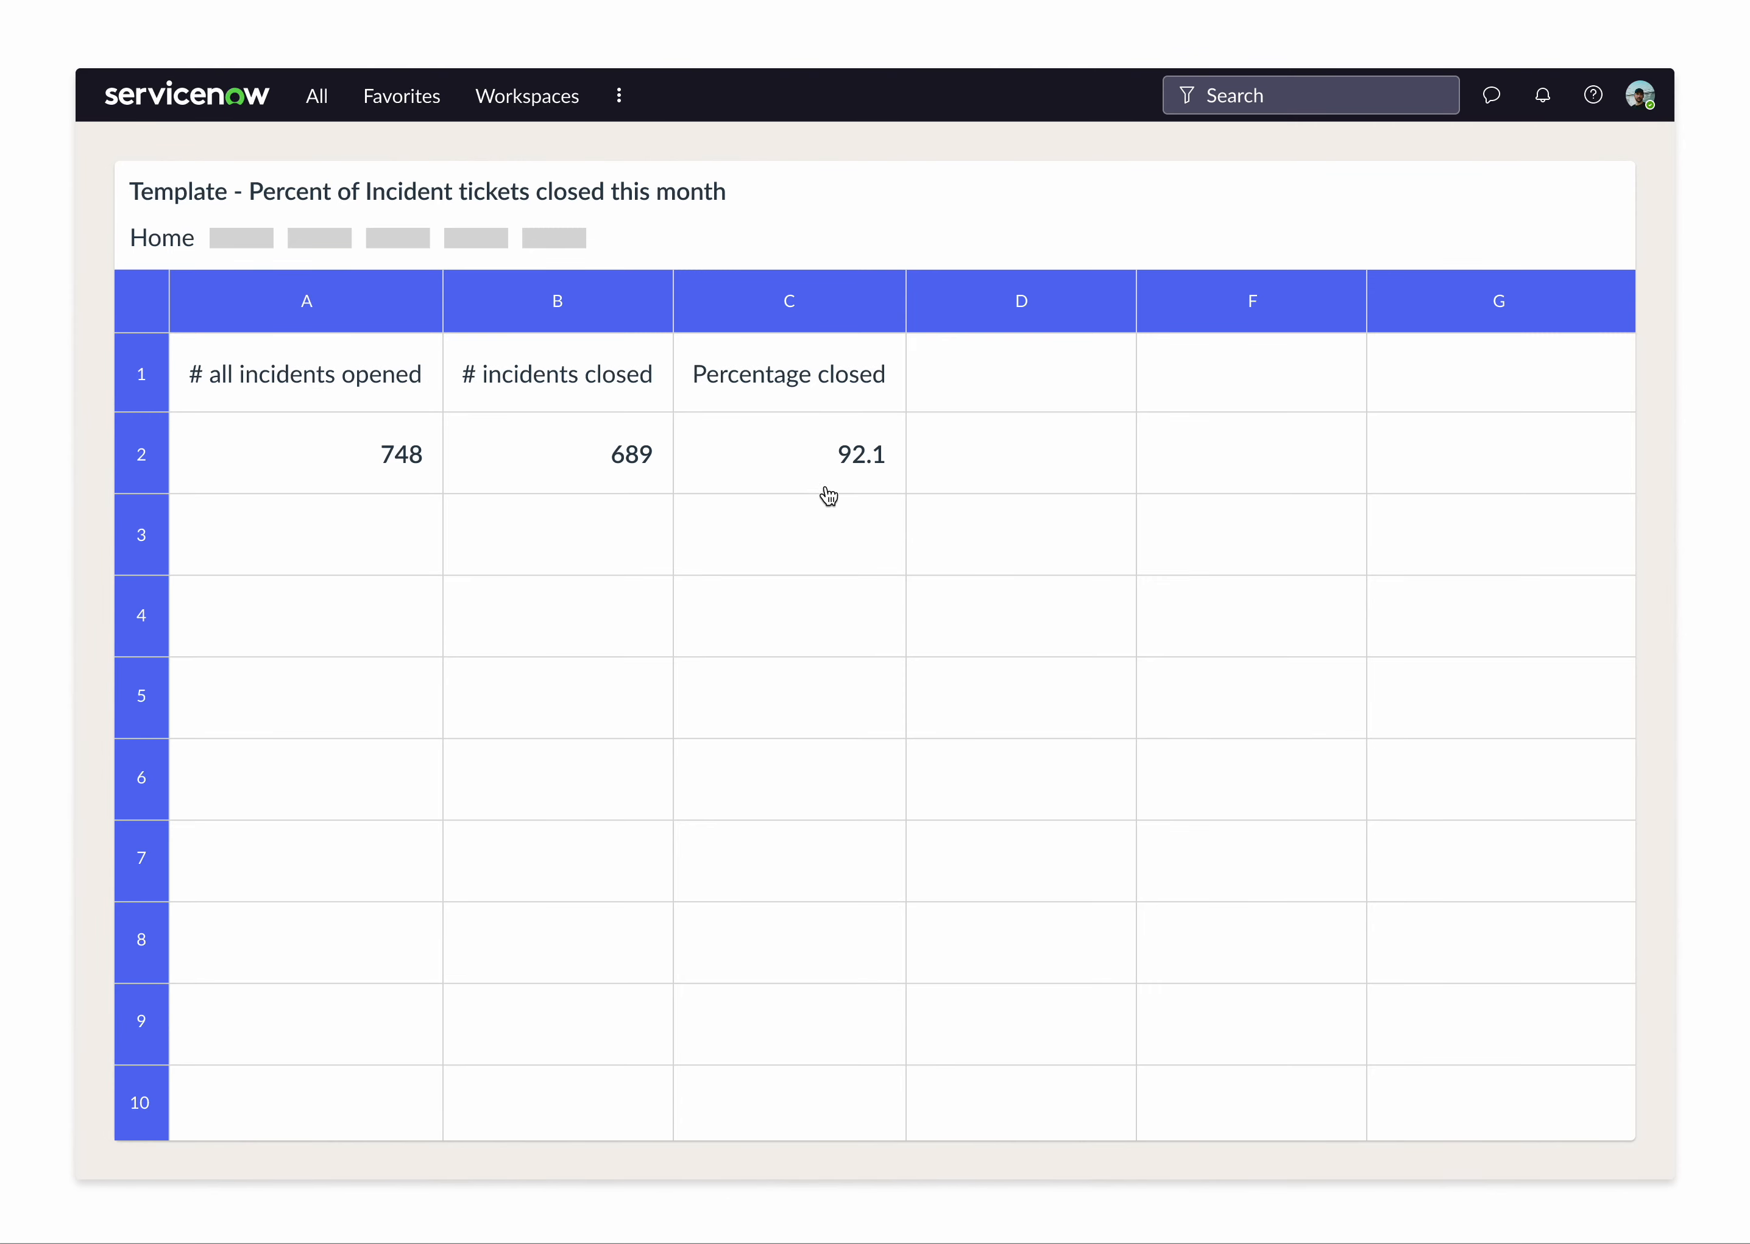
pyautogui.moveTo(872, 452)
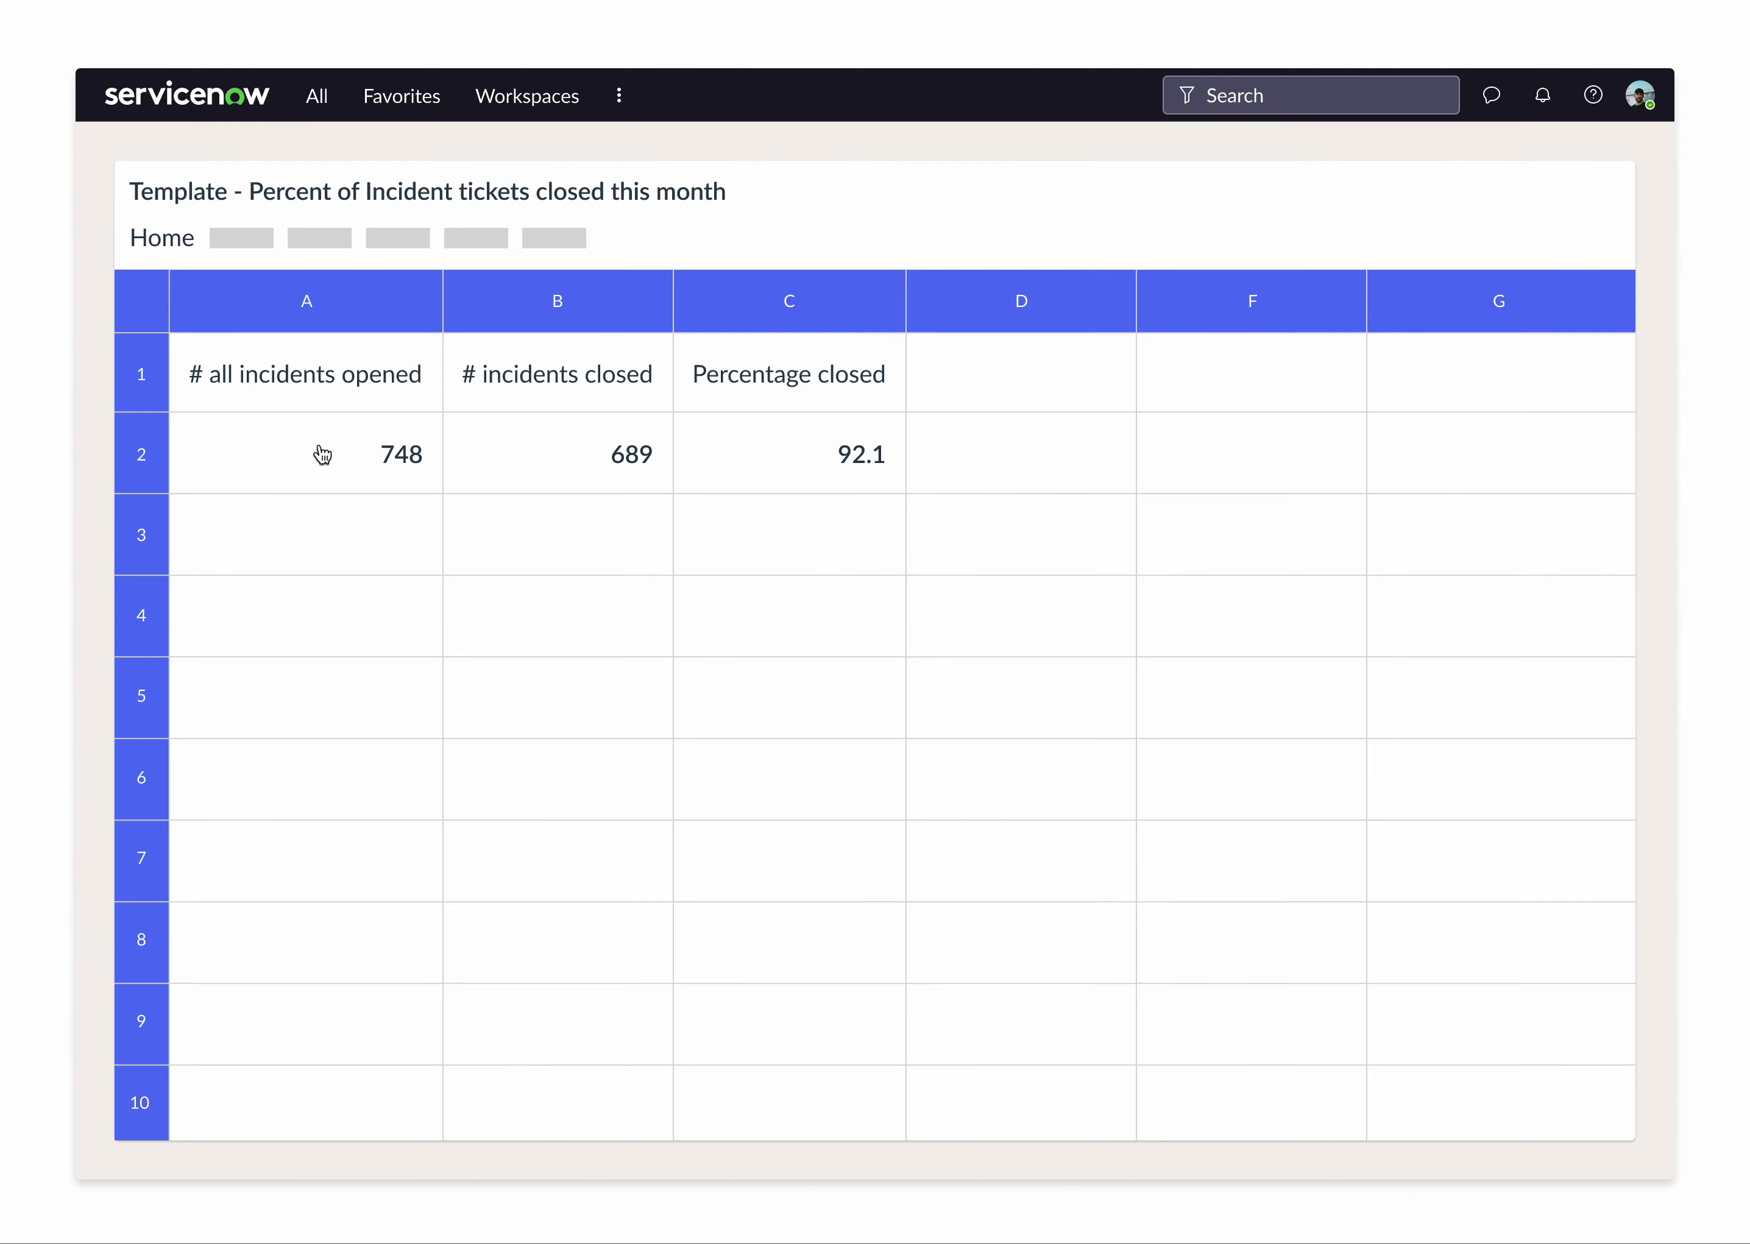
# Inspect the VividCount queries behind A2's 748 opened and B2's 689 closed incidents.
pyautogui.click(306, 453)
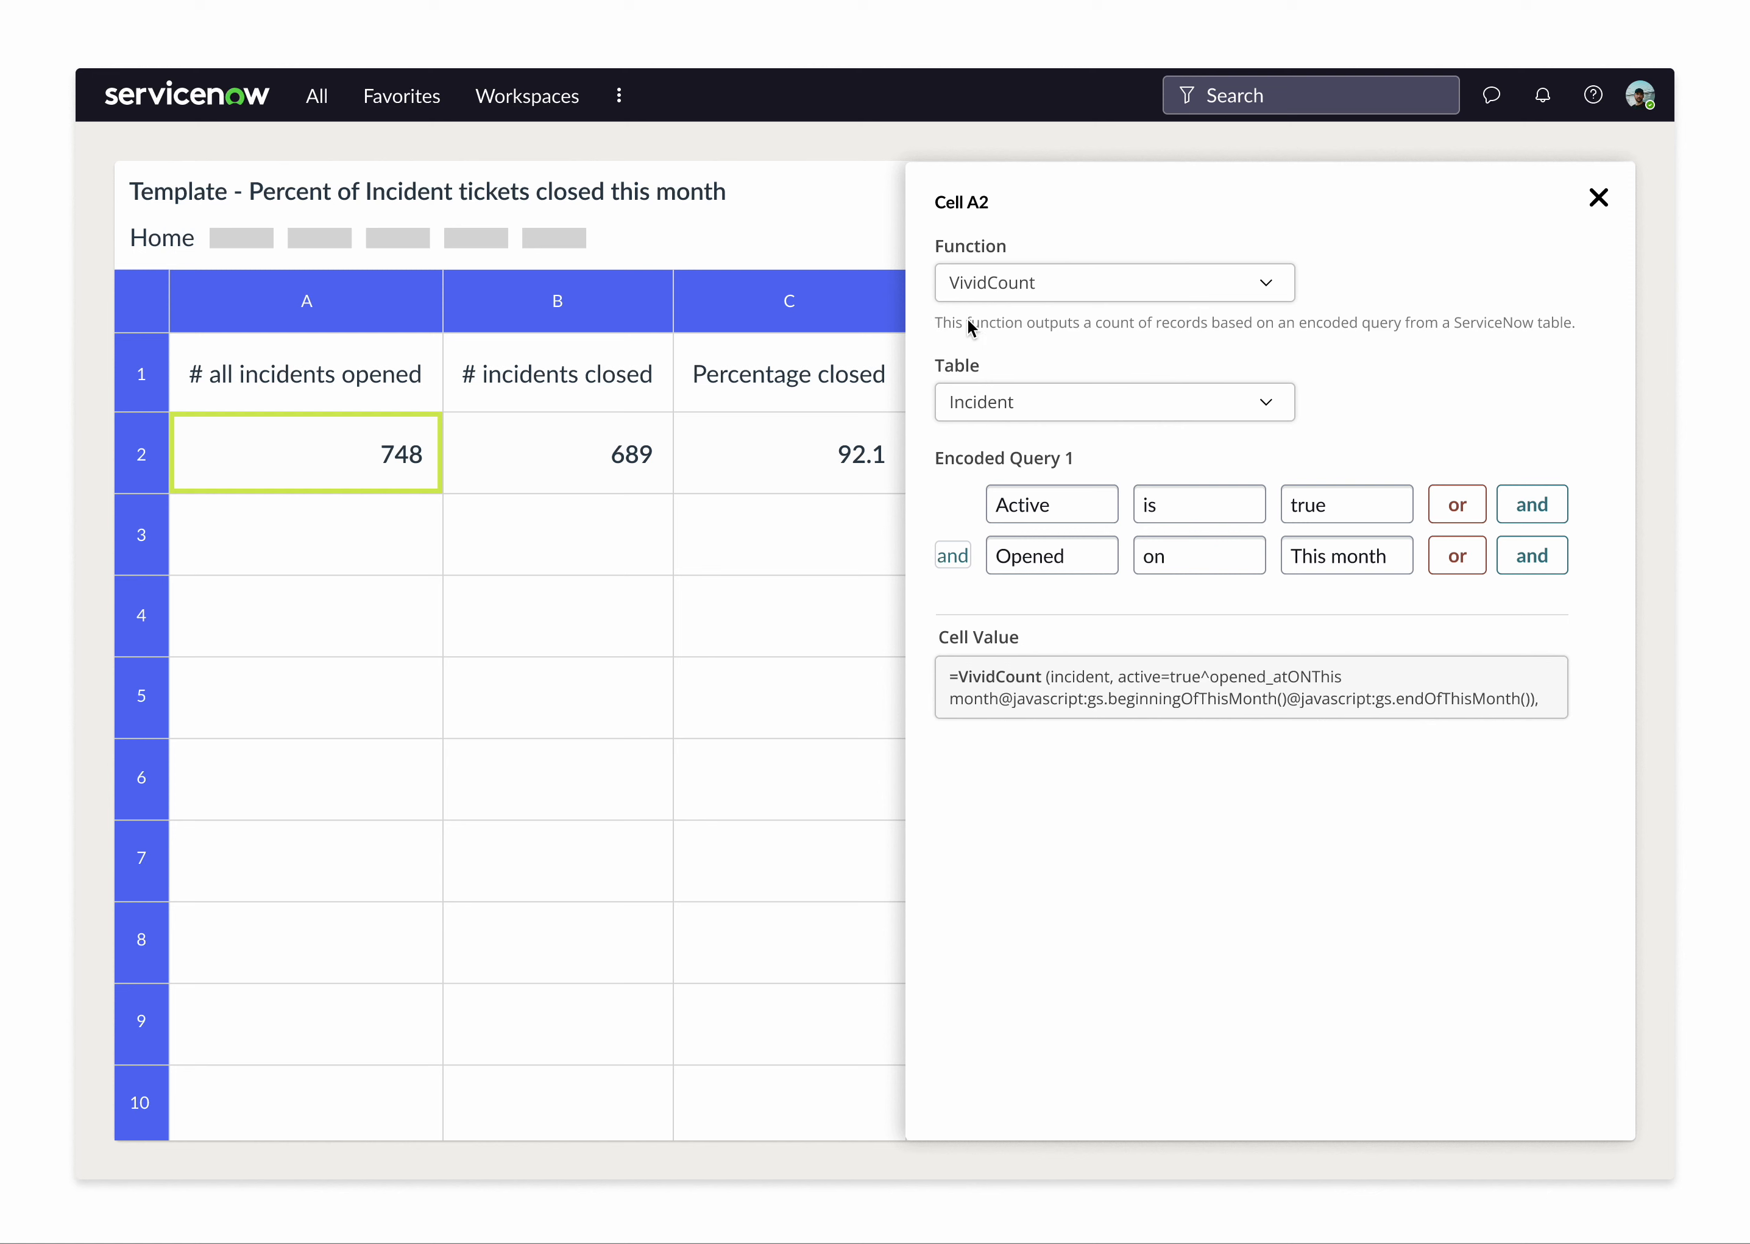
pyautogui.moveTo(926, 351)
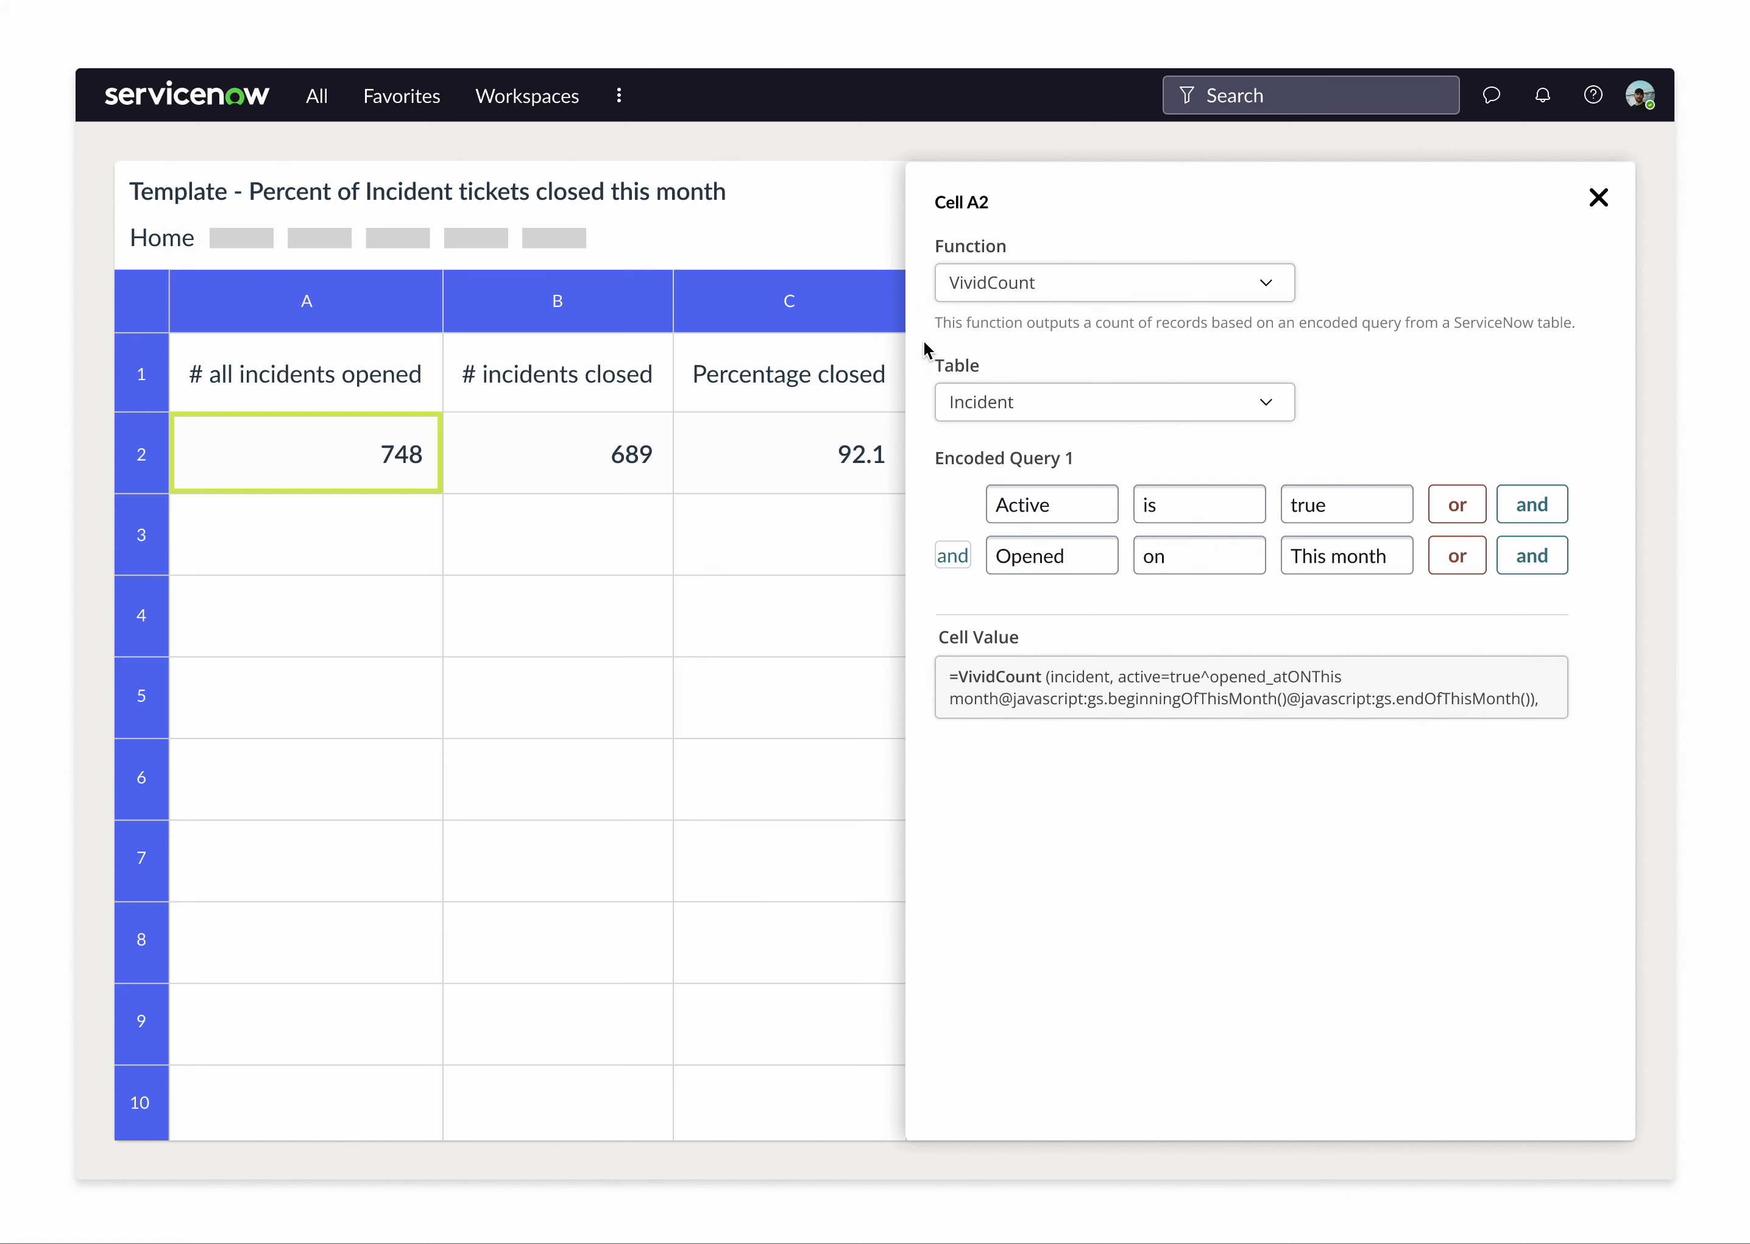
pyautogui.moveTo(922, 400)
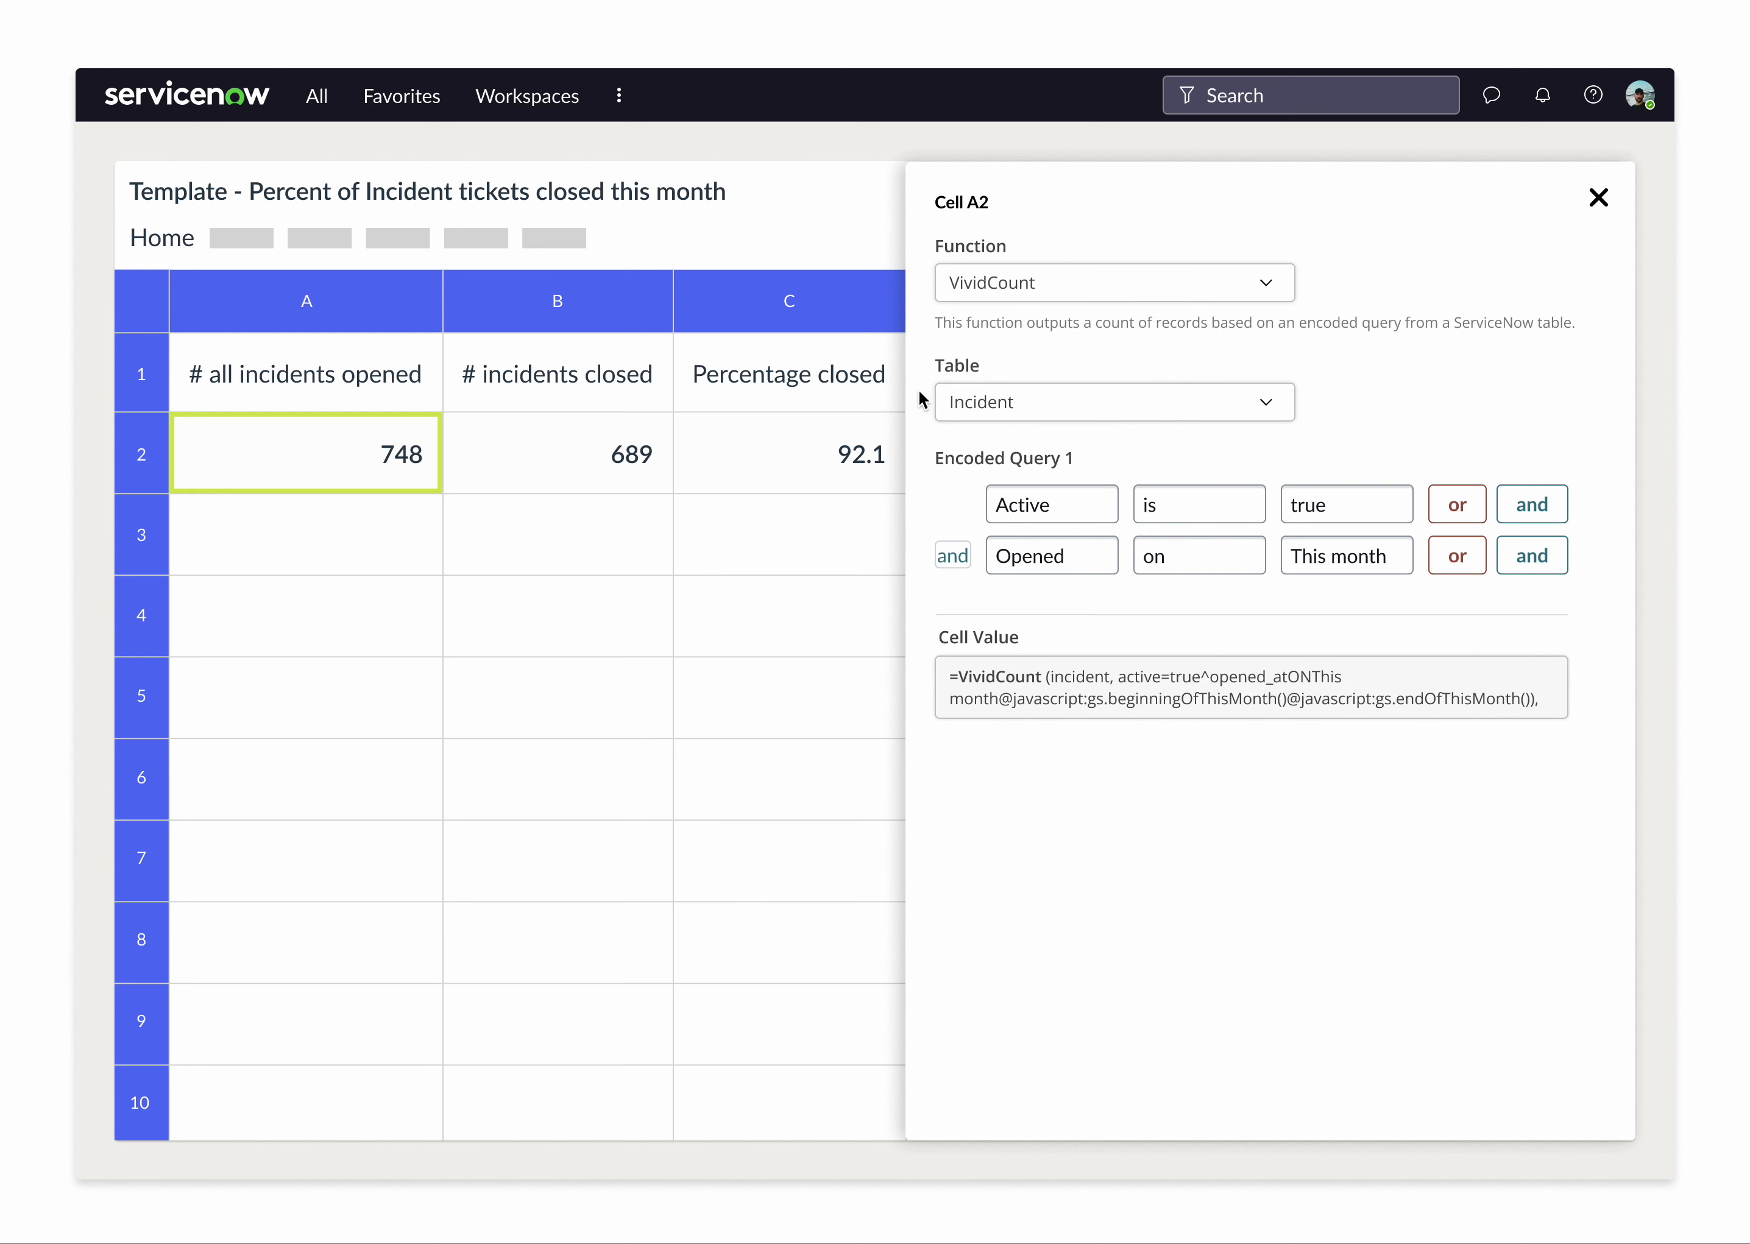
pyautogui.moveTo(936, 500)
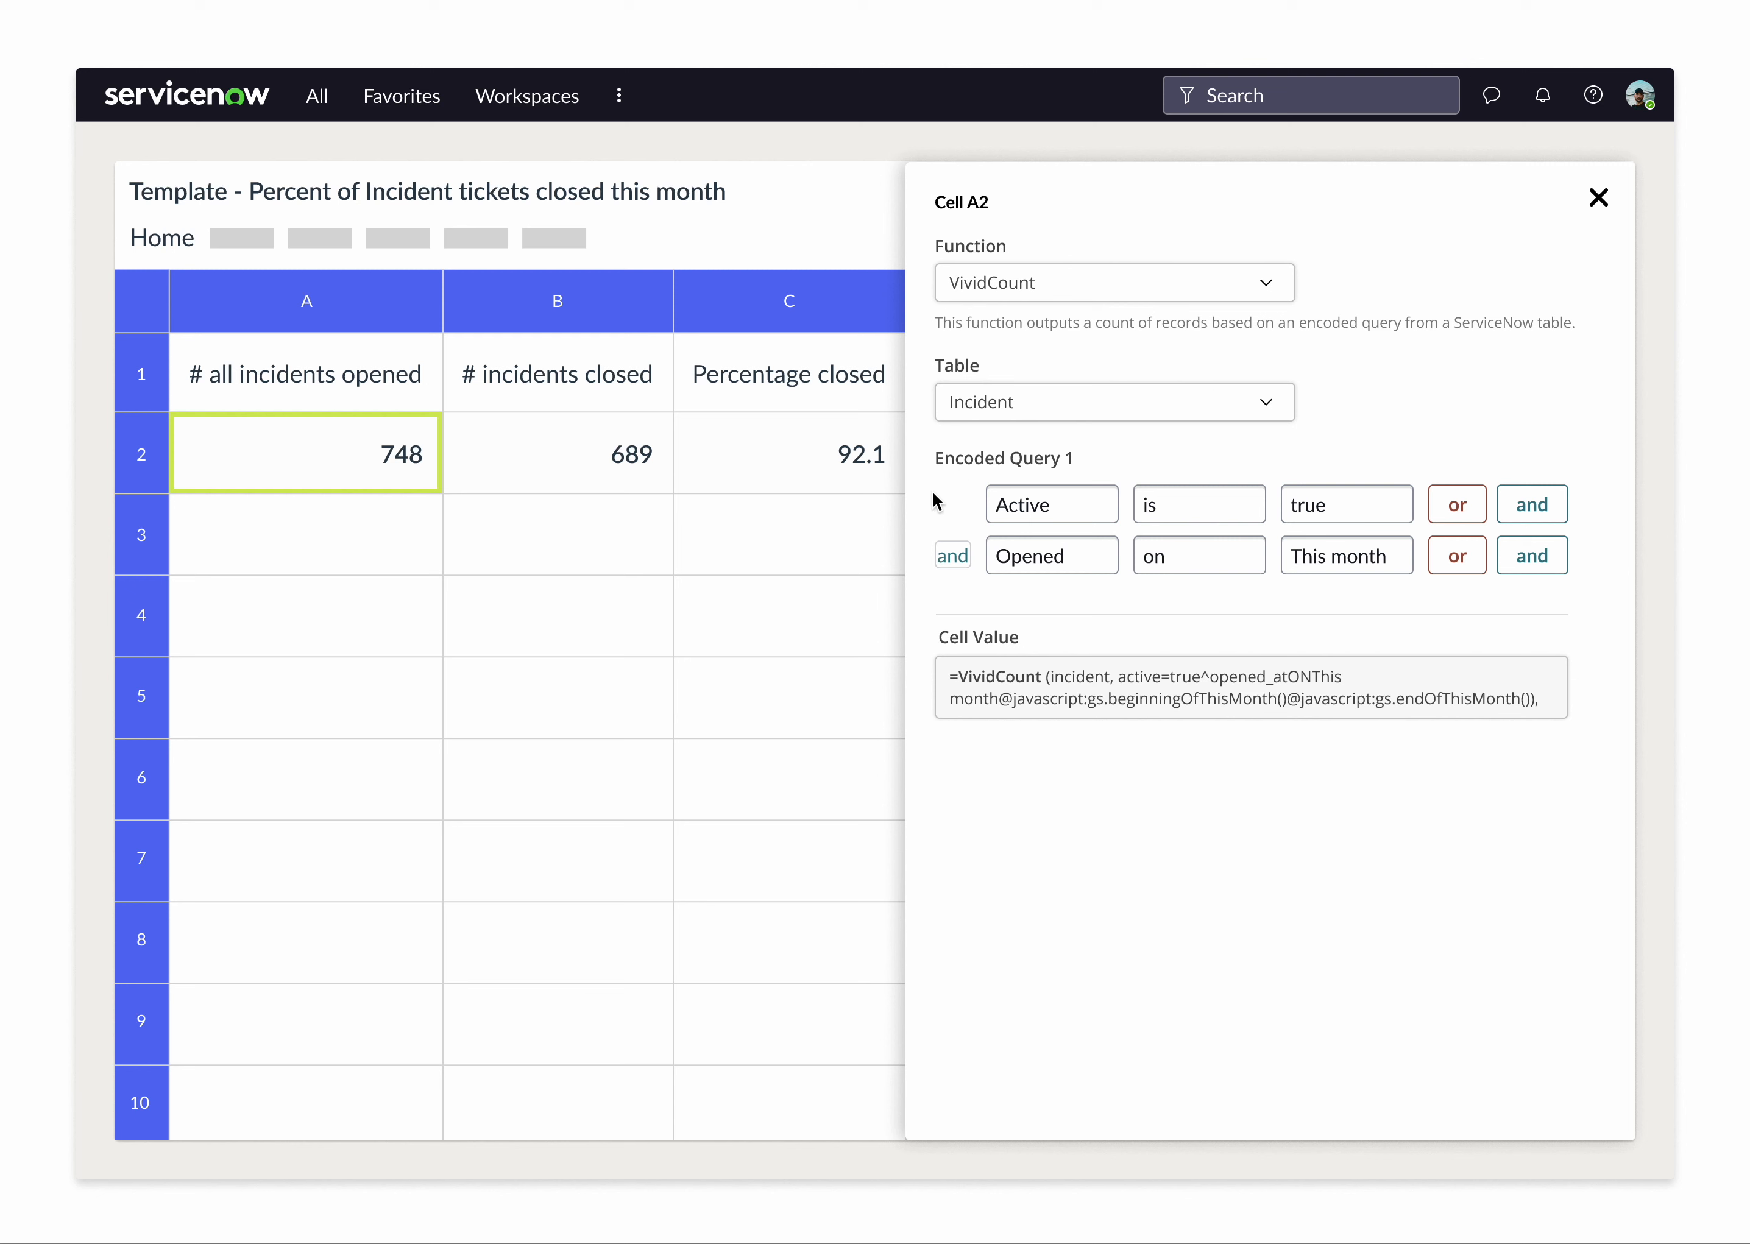
pyautogui.moveTo(922, 583)
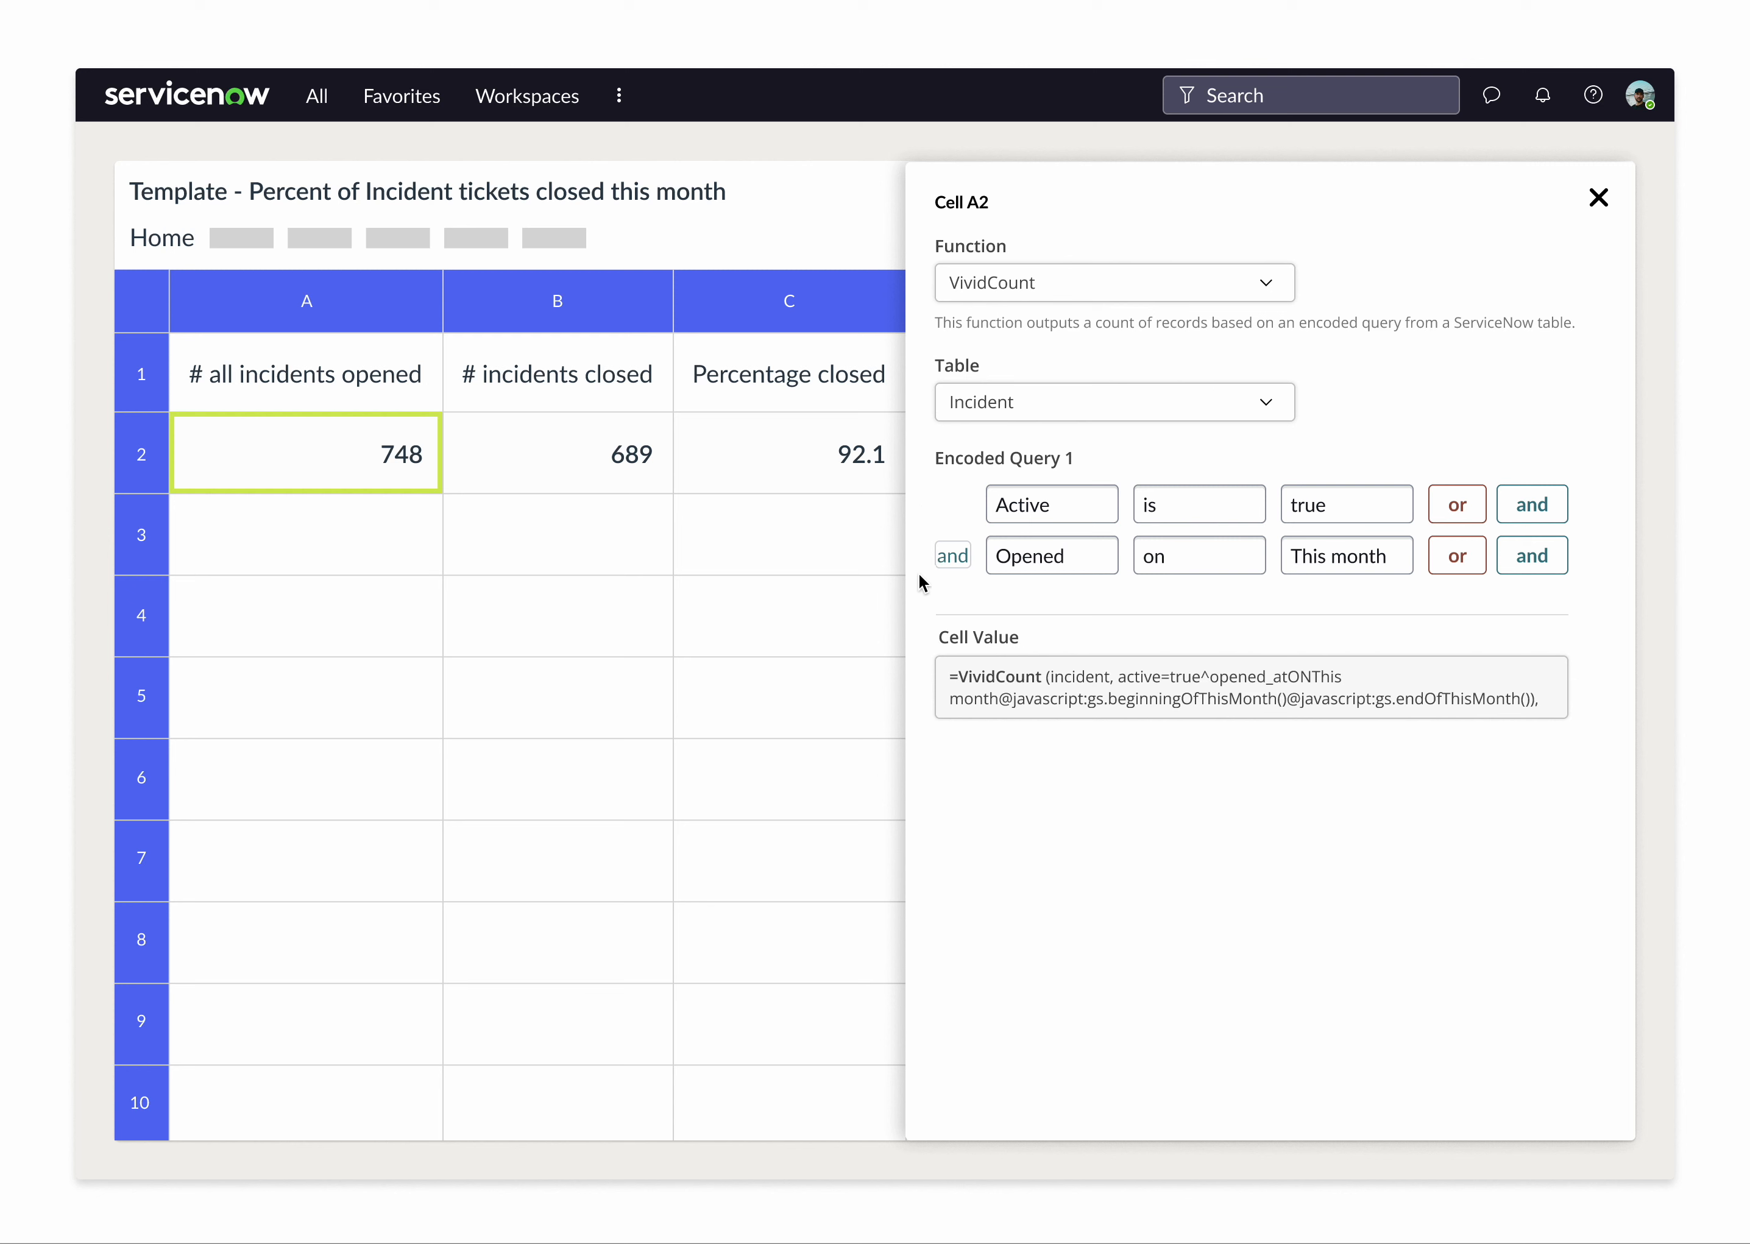
pyautogui.moveTo(979, 606)
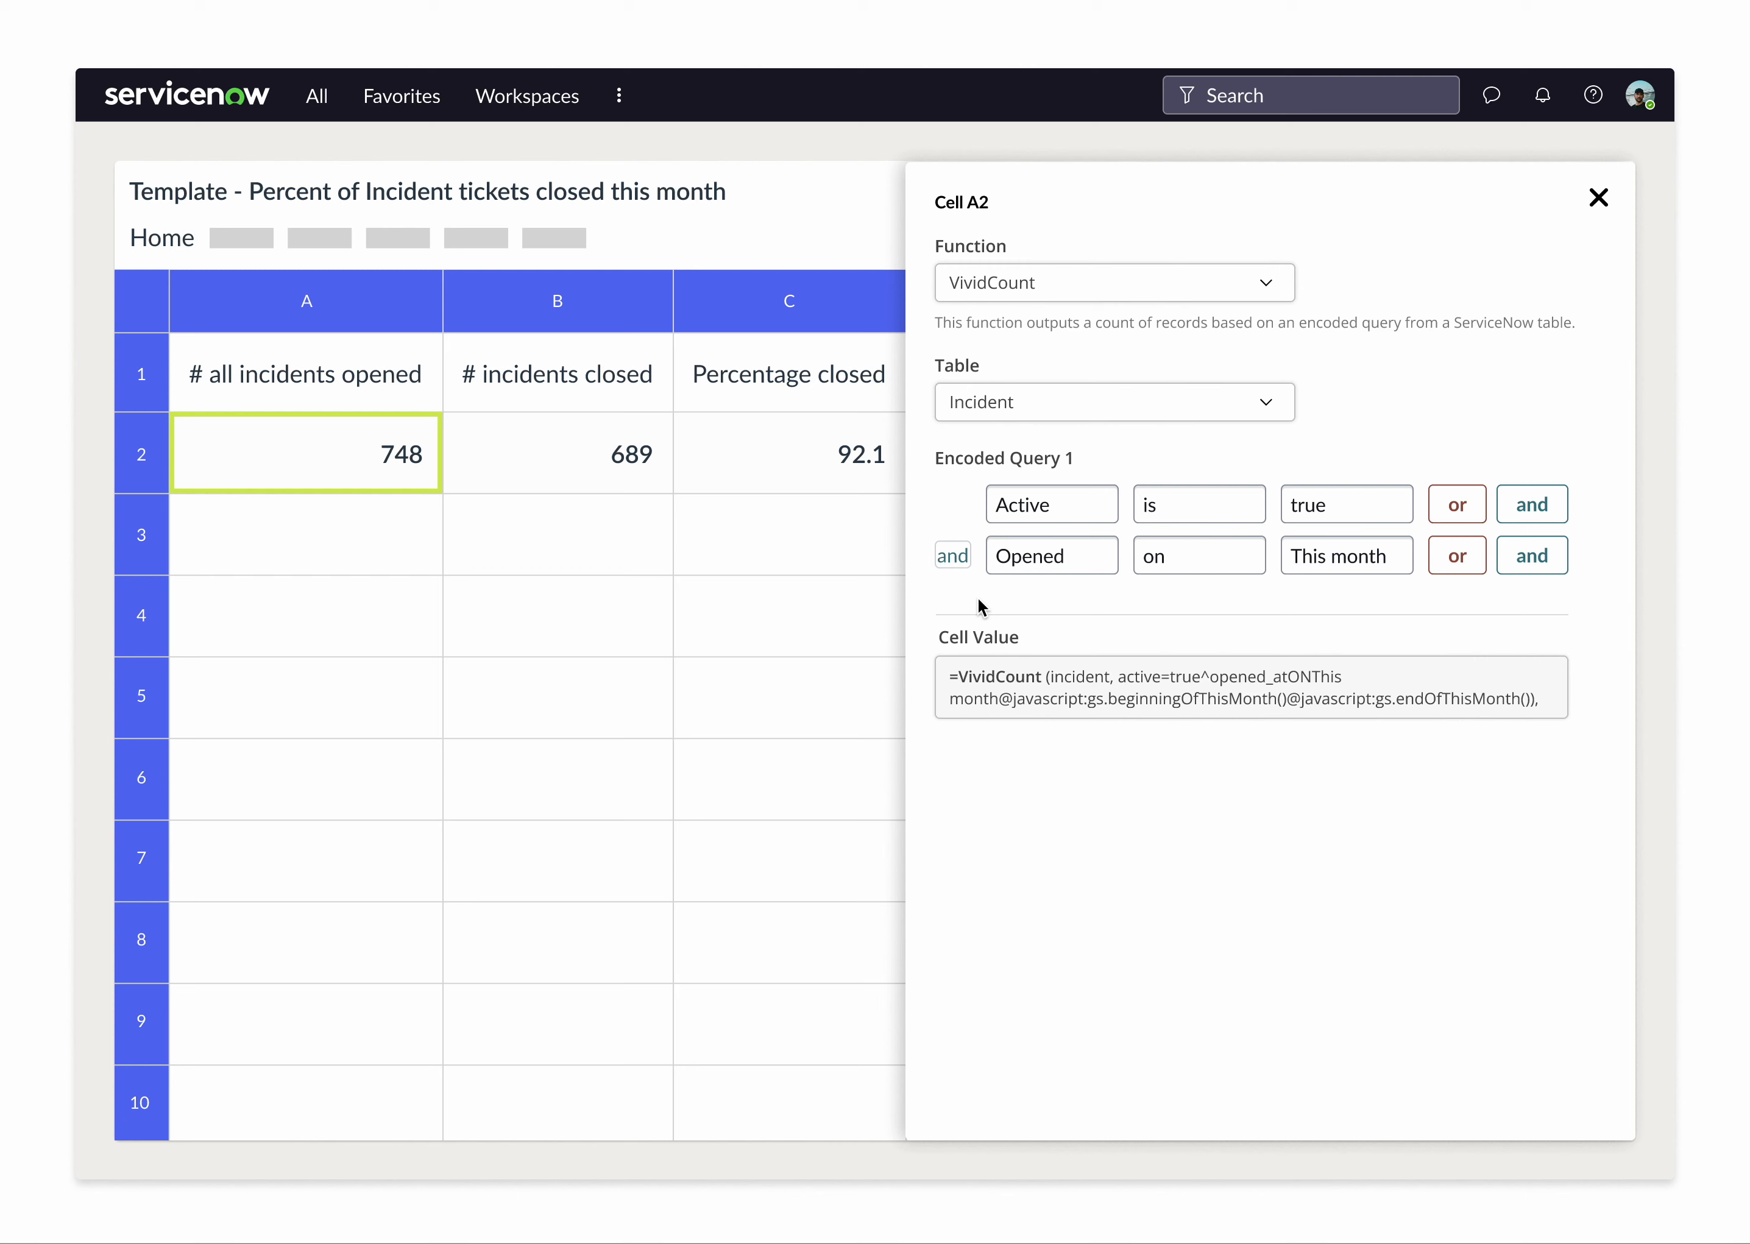
pyautogui.moveTo(603, 457)
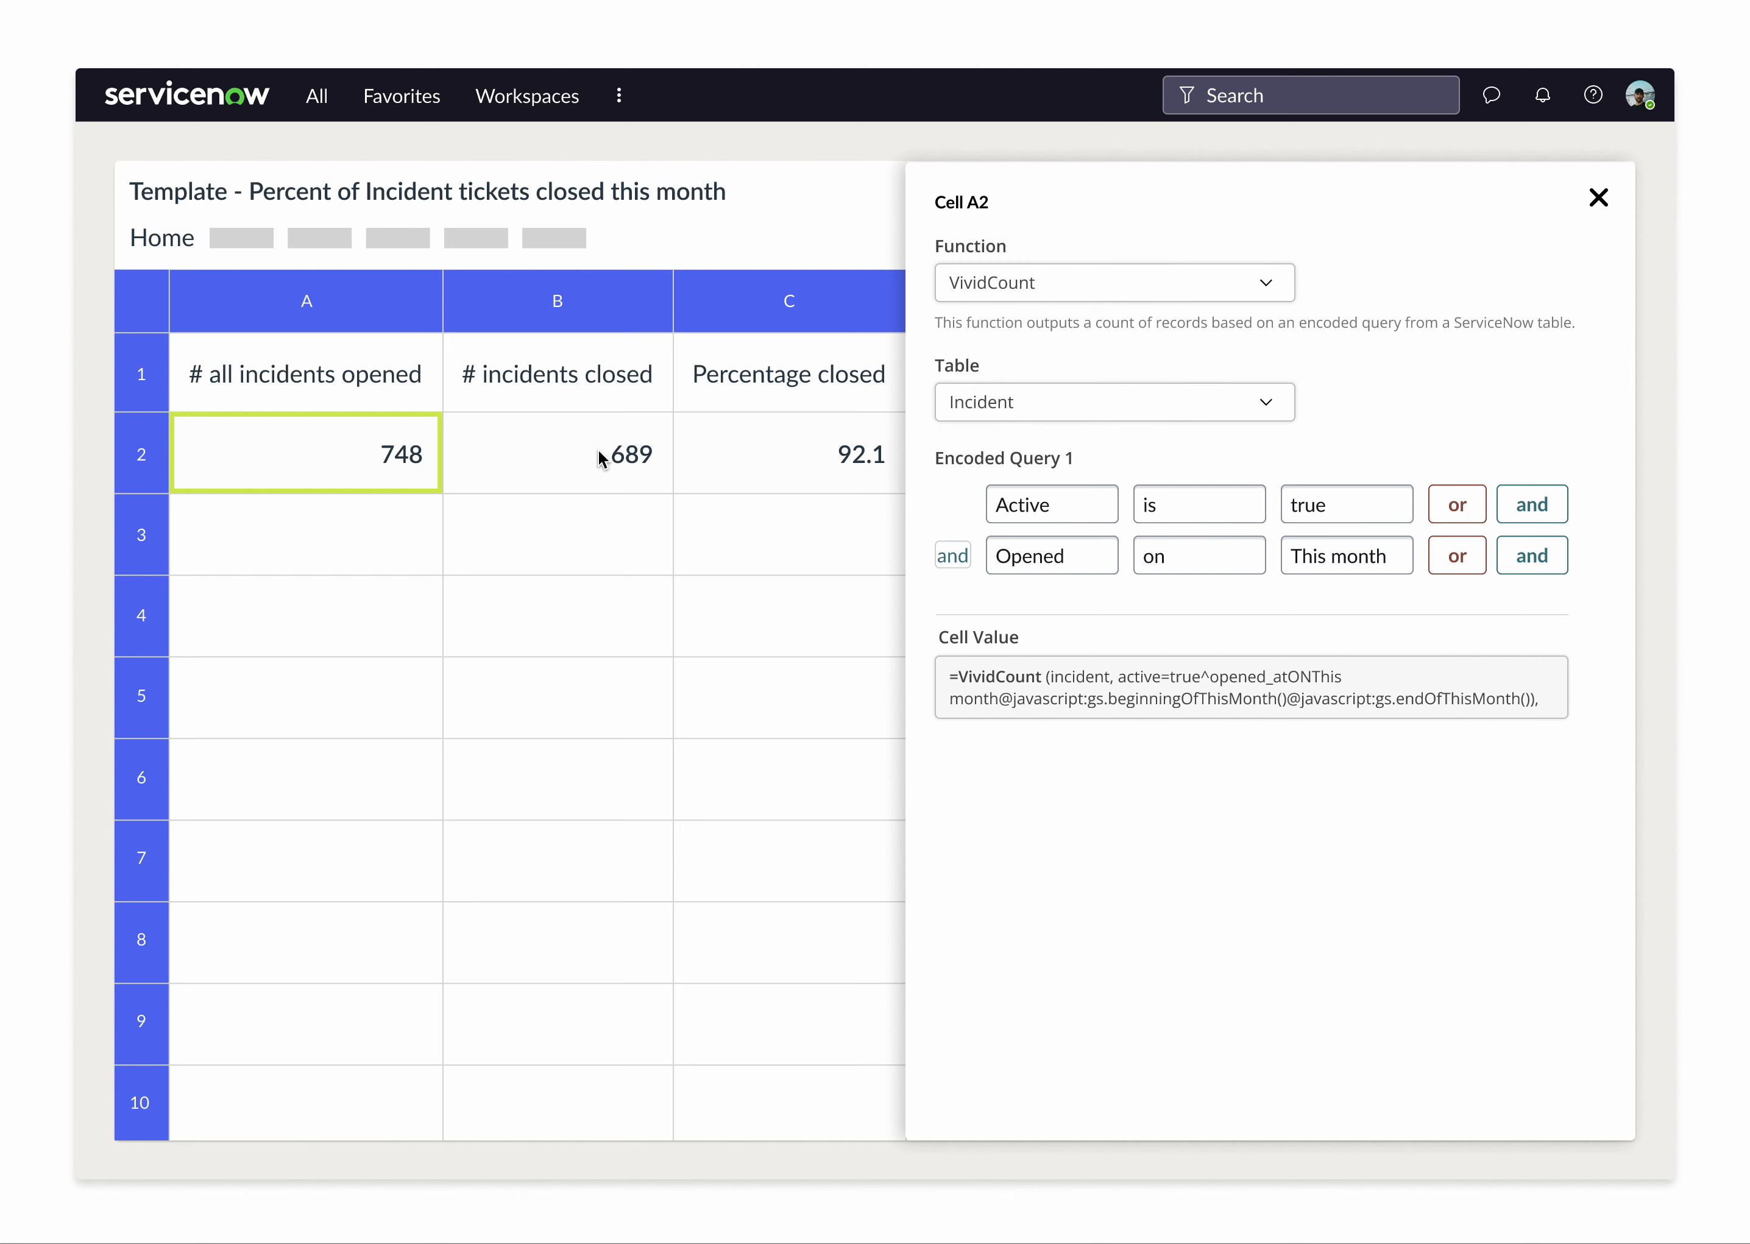
pyautogui.click(557, 453)
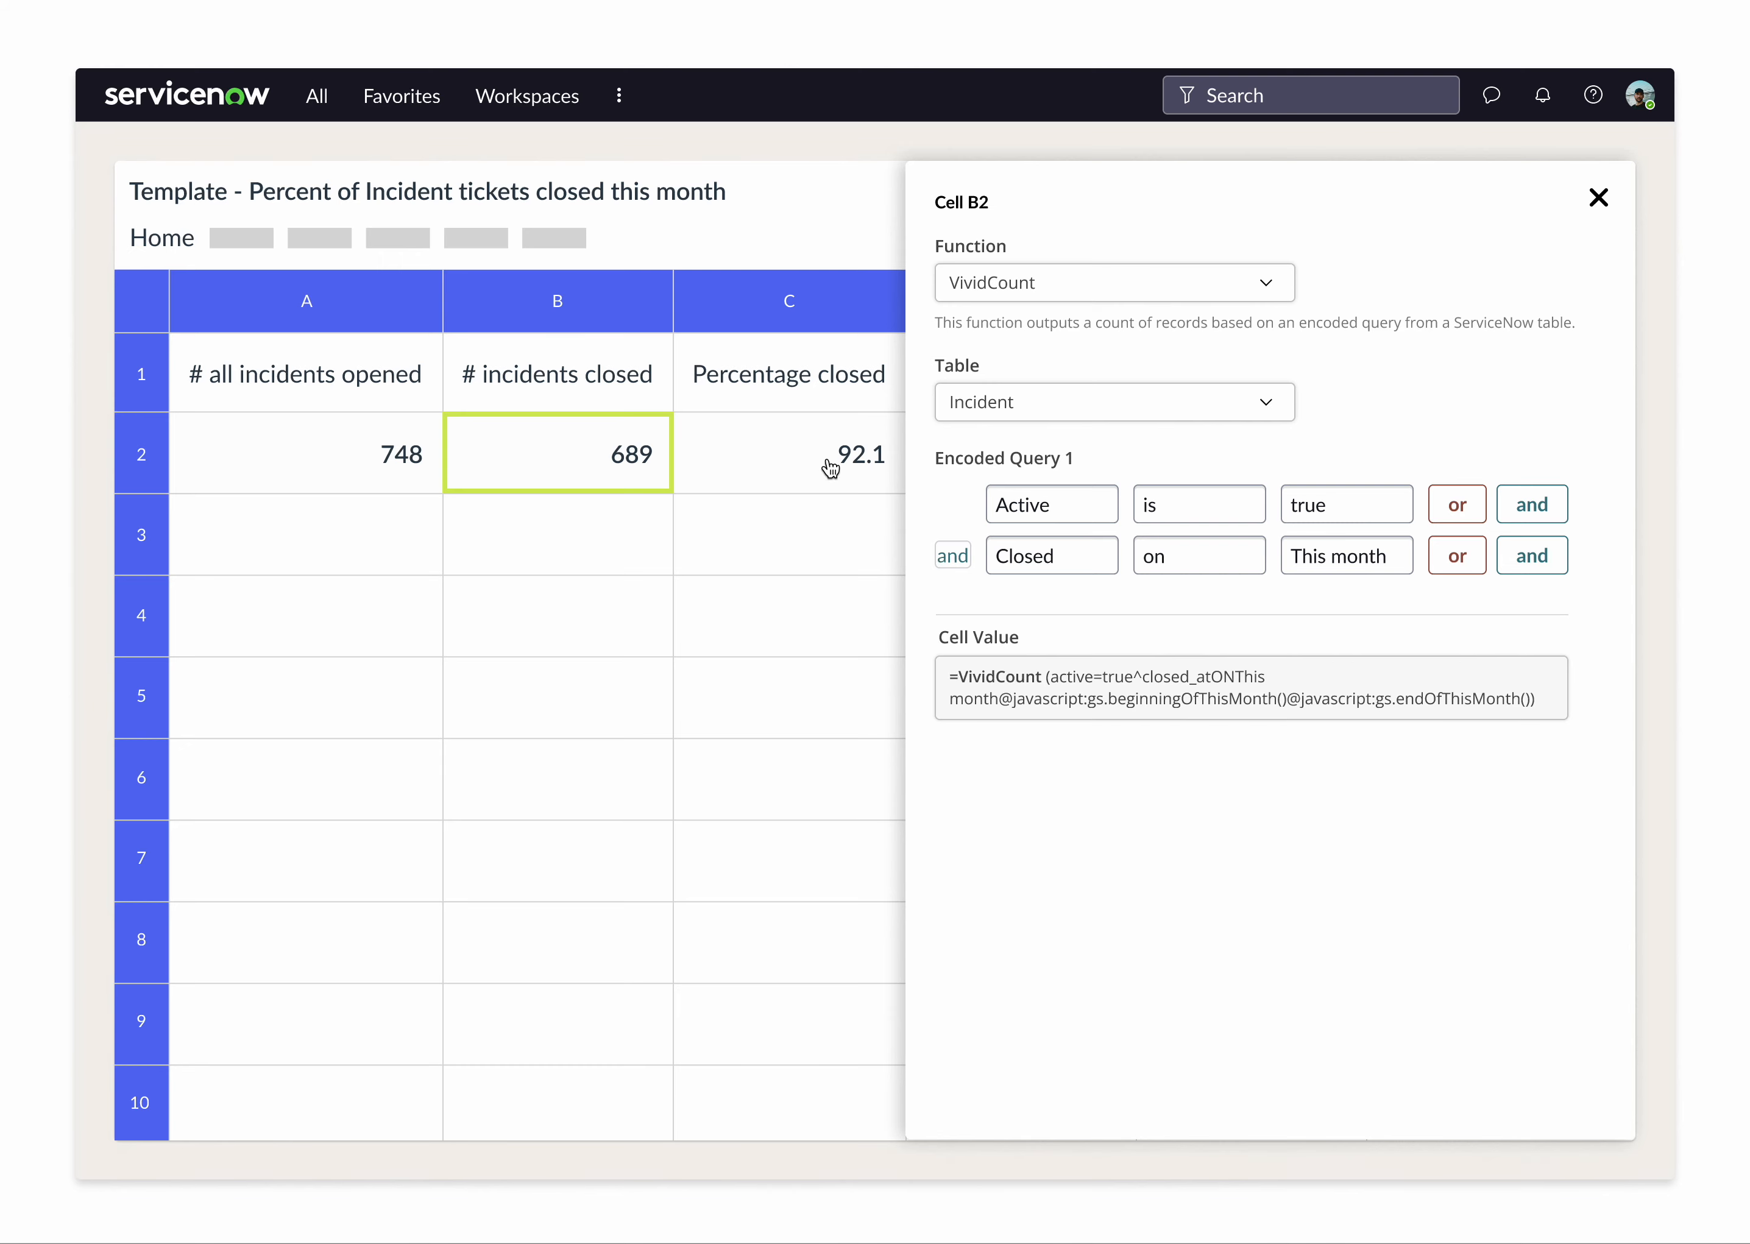
# Inspect C2's =(B2/A2)*100 percentage formula, then return to B2's closed-count query.
pyautogui.click(788, 453)
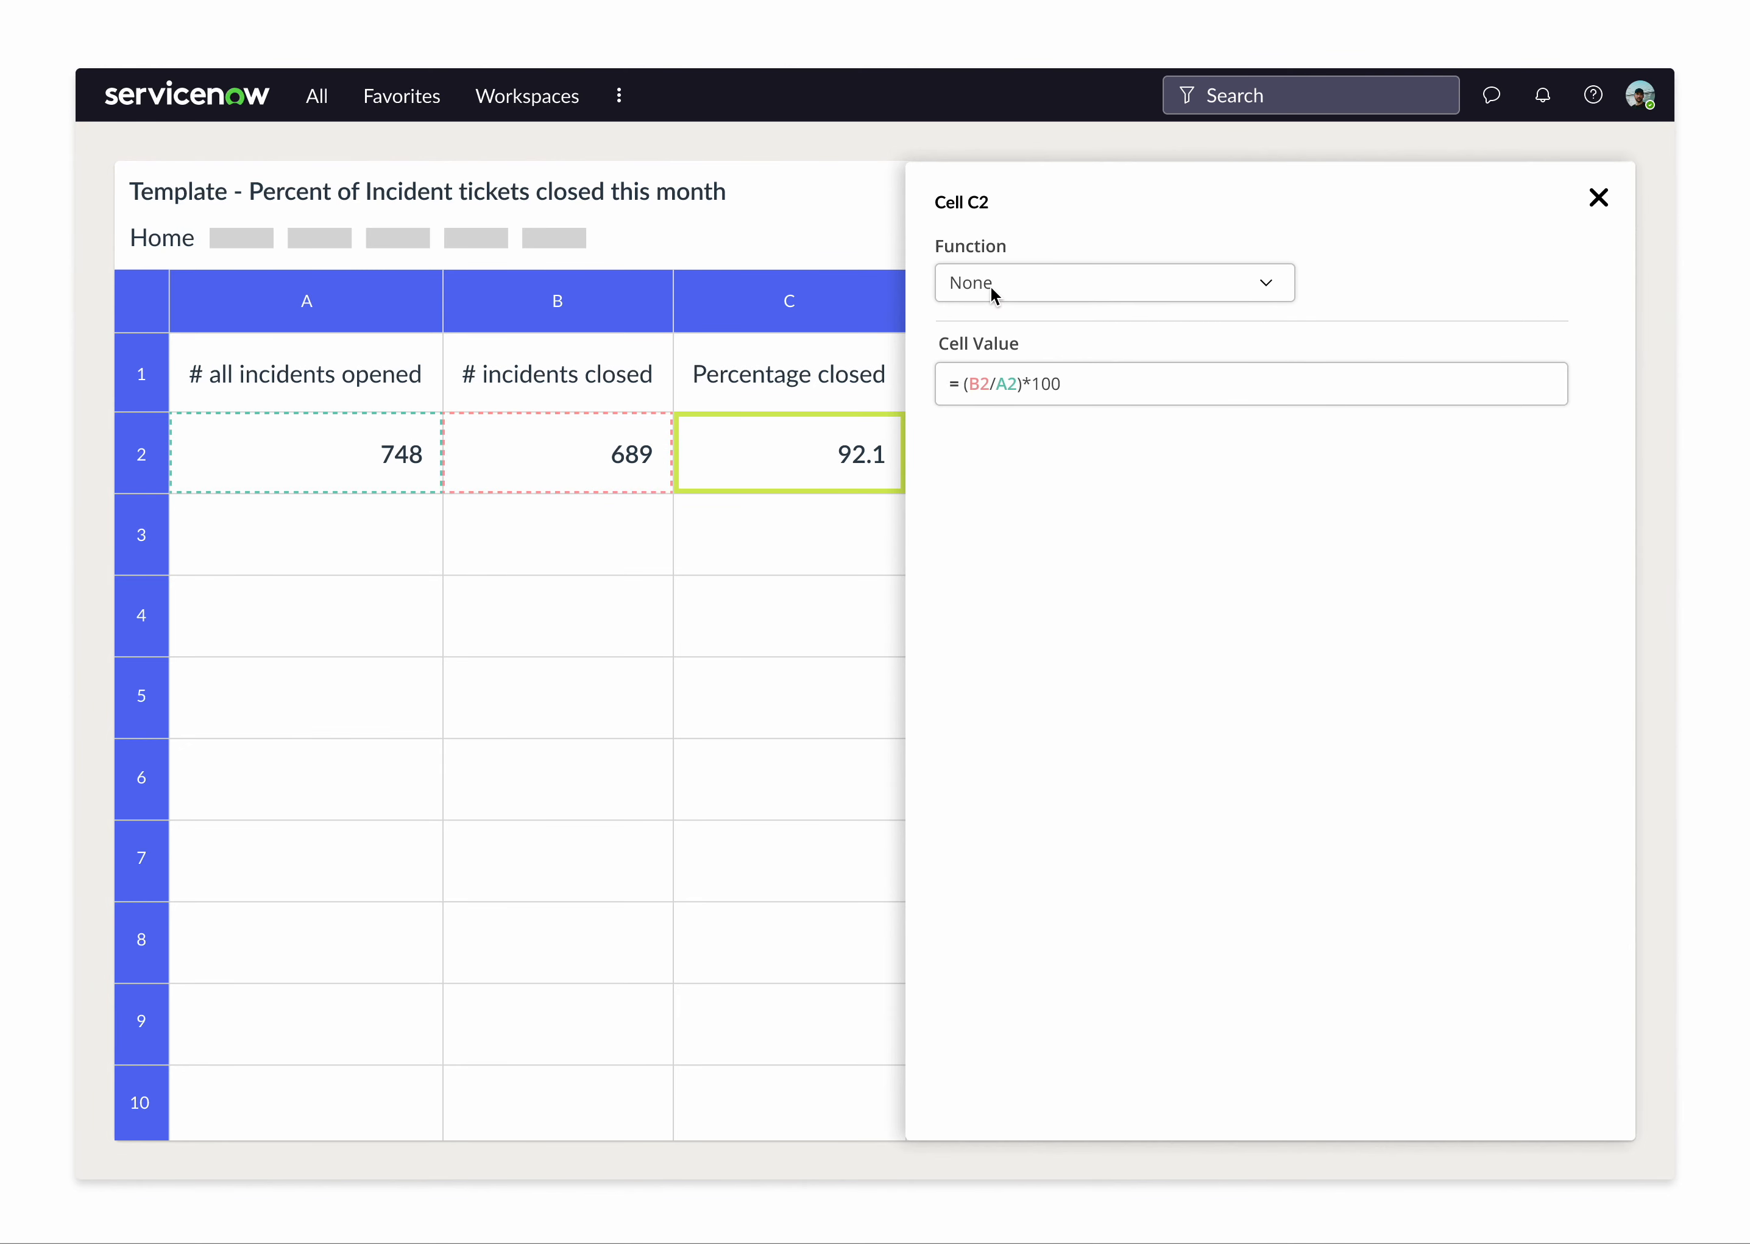
pyautogui.moveTo(987, 434)
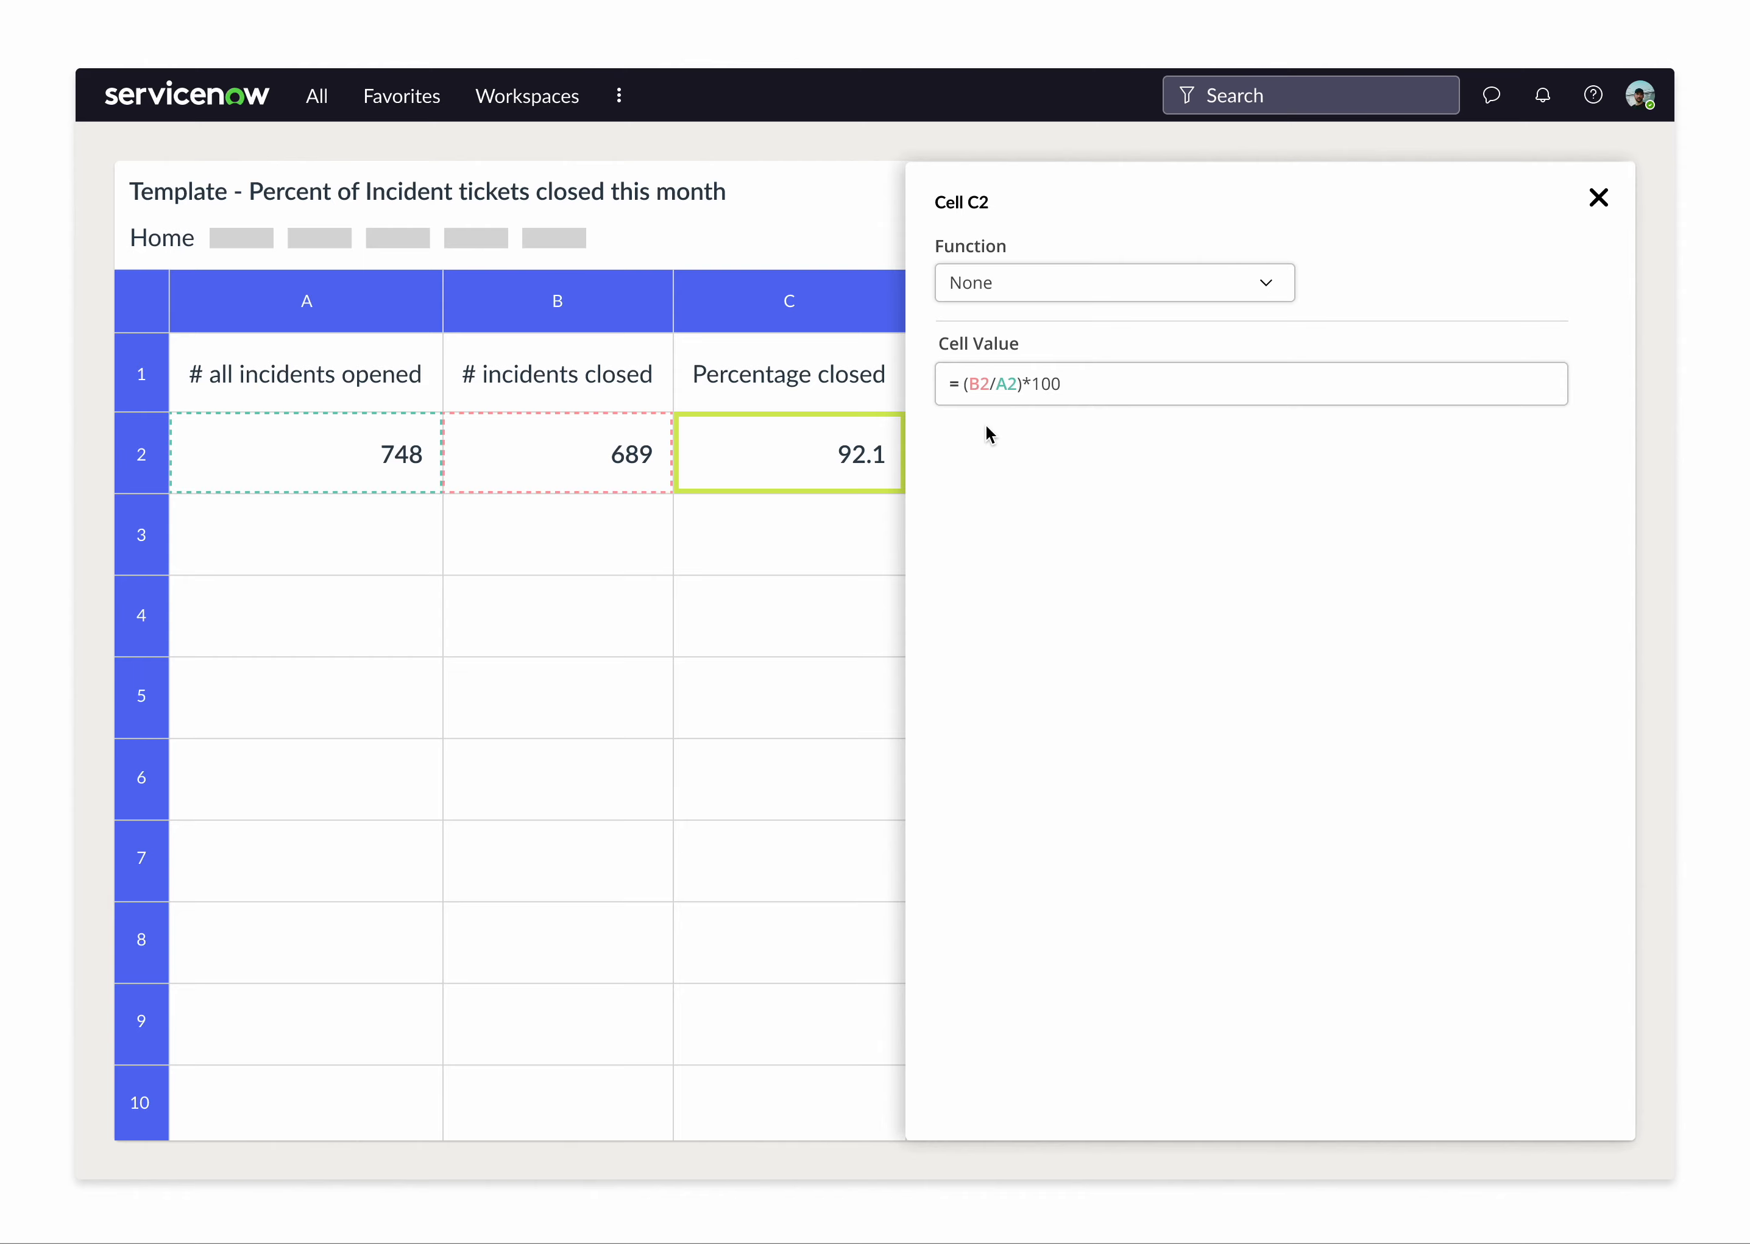
pyautogui.moveTo(568, 454)
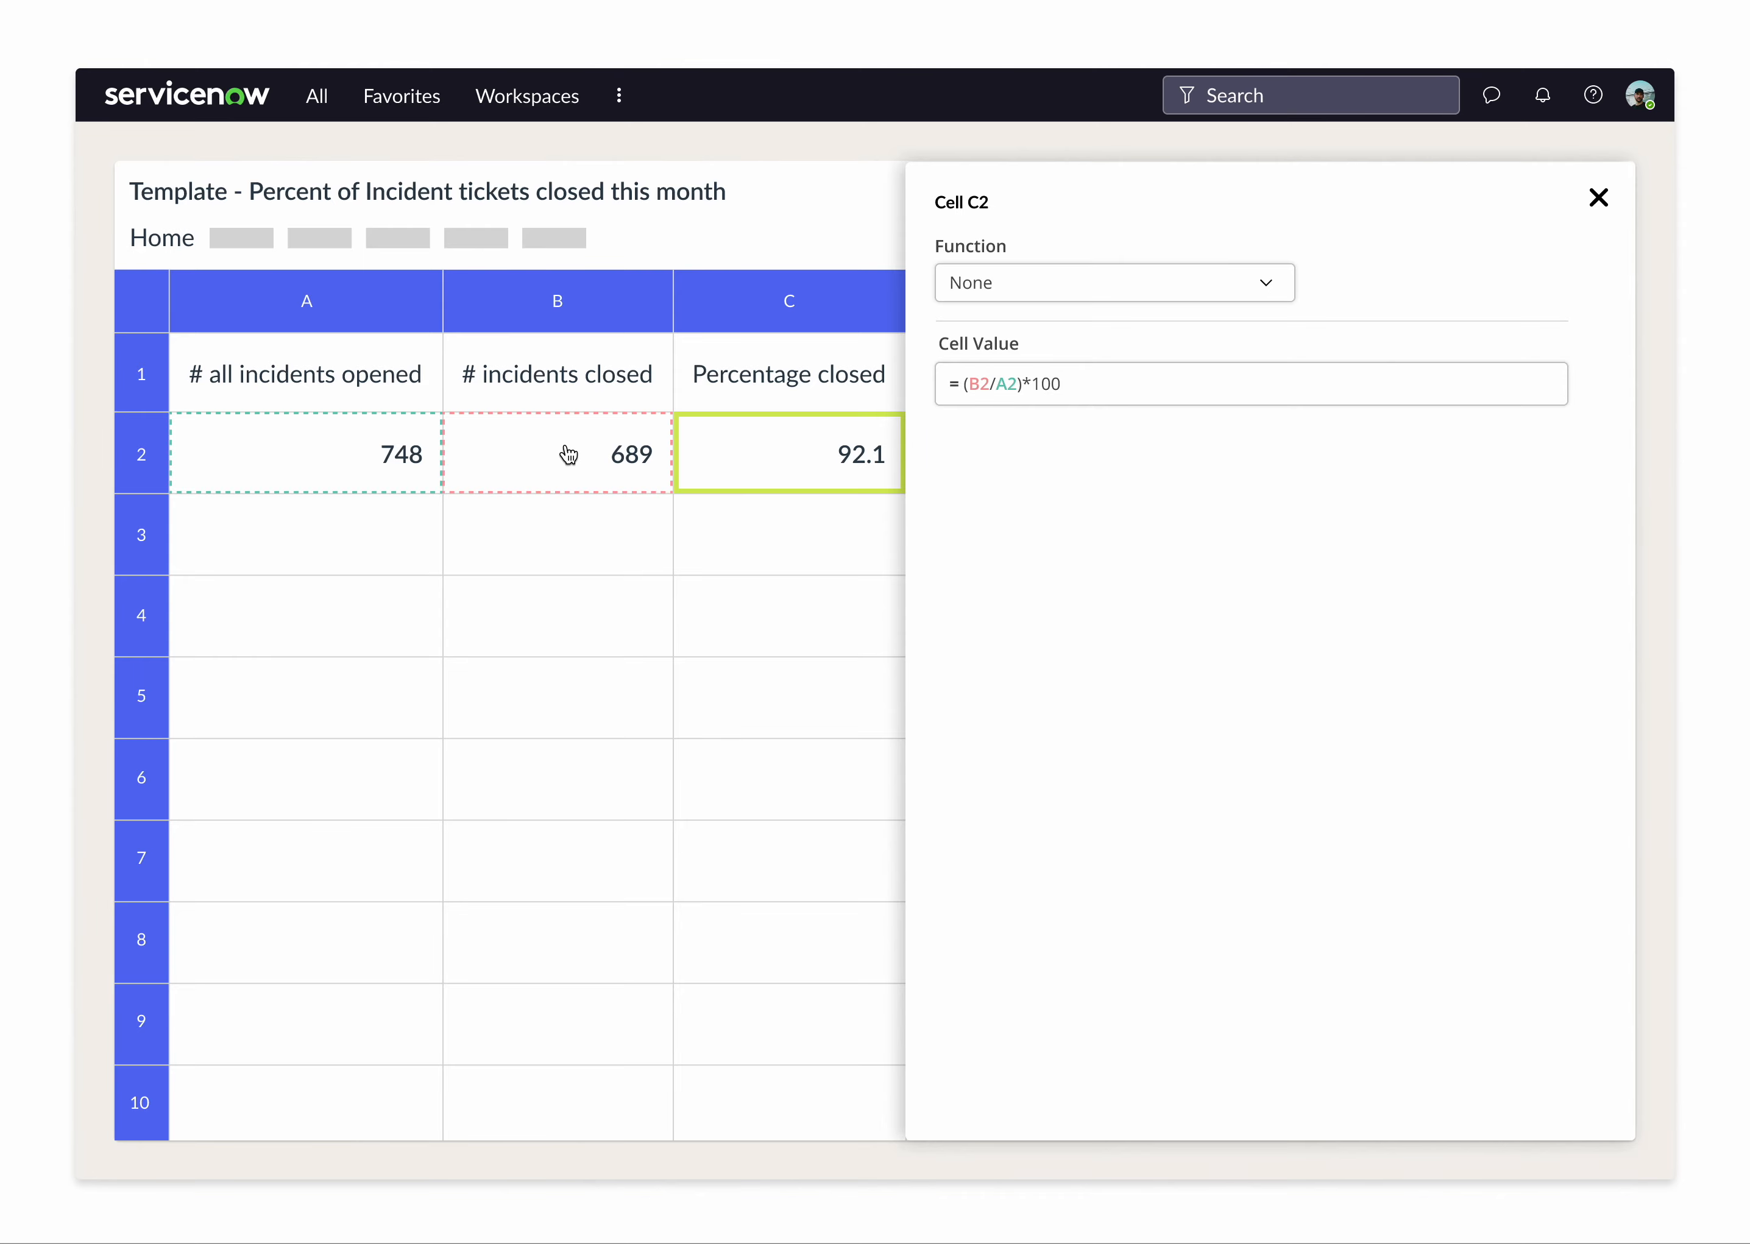
pyautogui.click(556, 453)
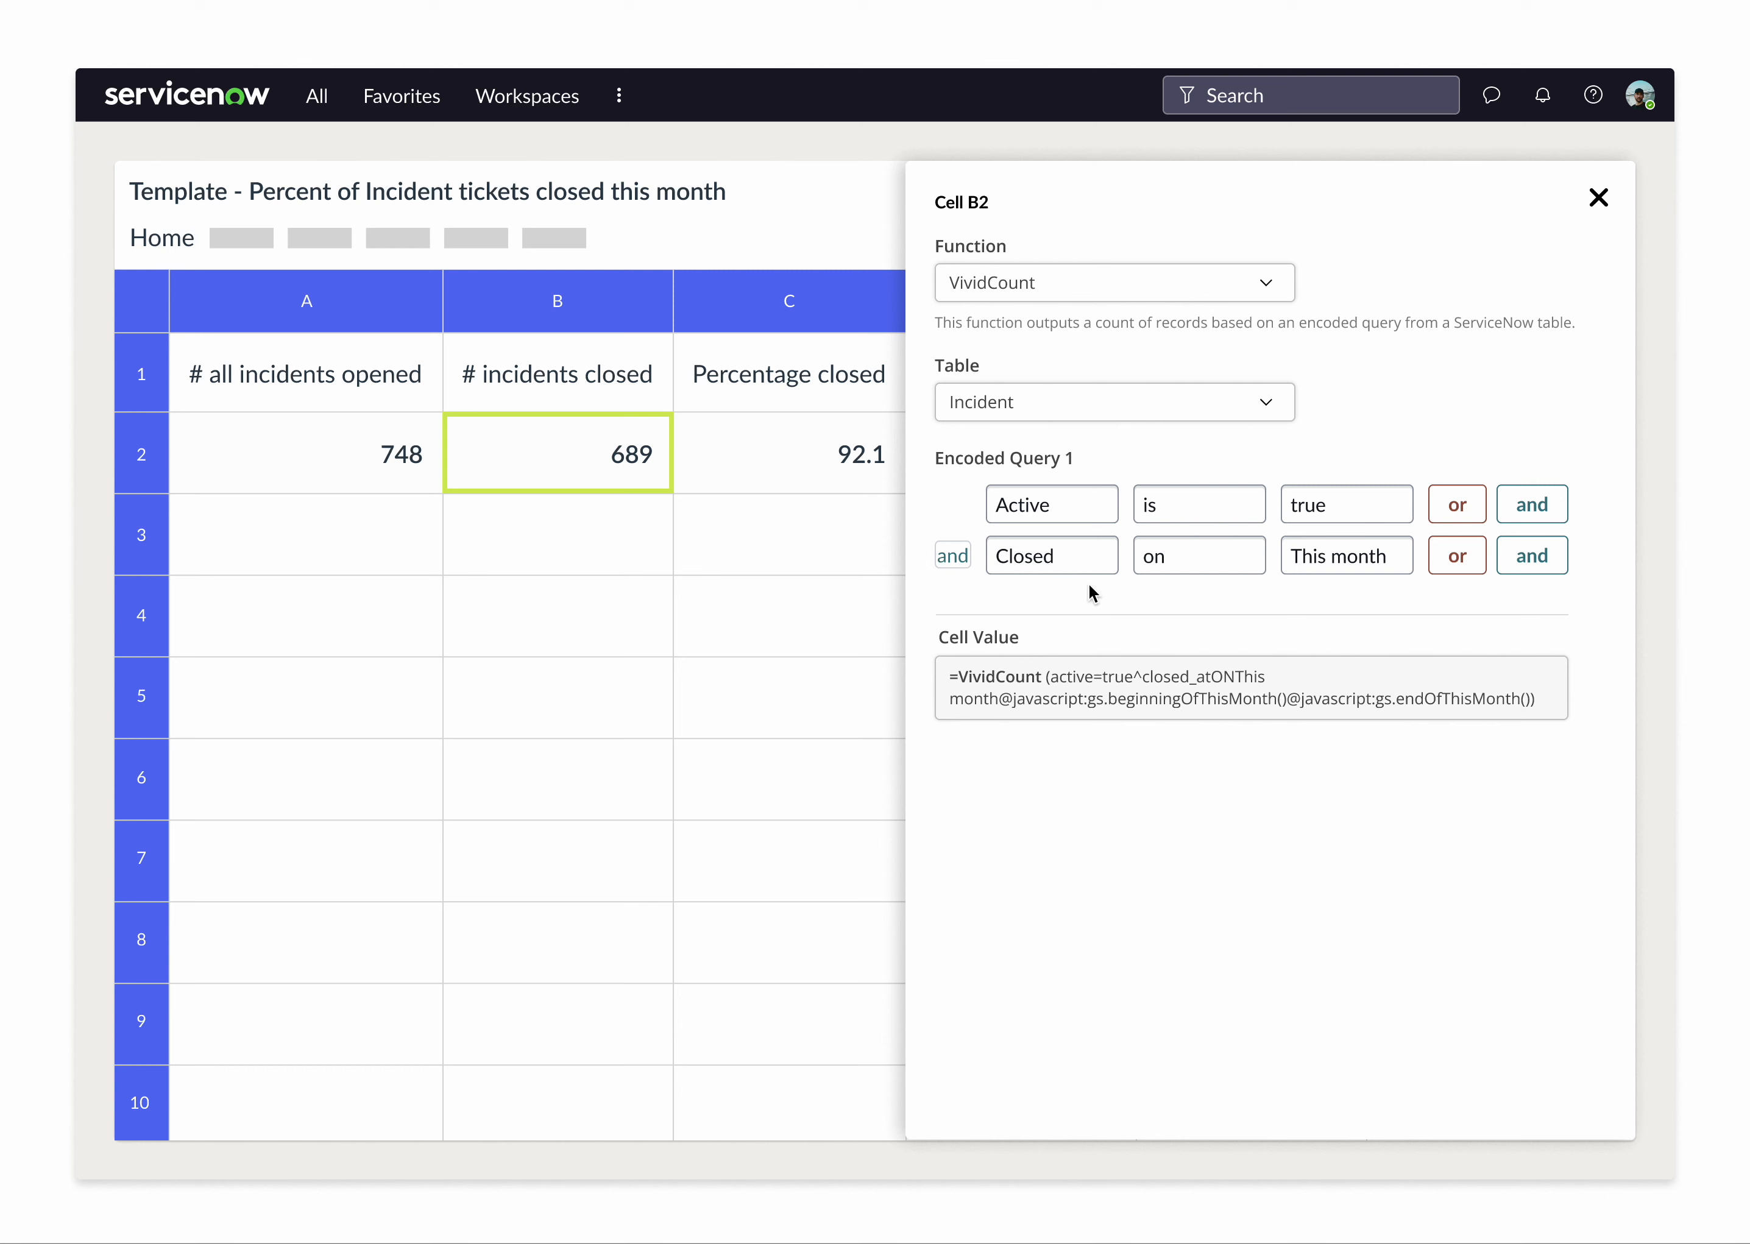
pyautogui.moveTo(1340, 592)
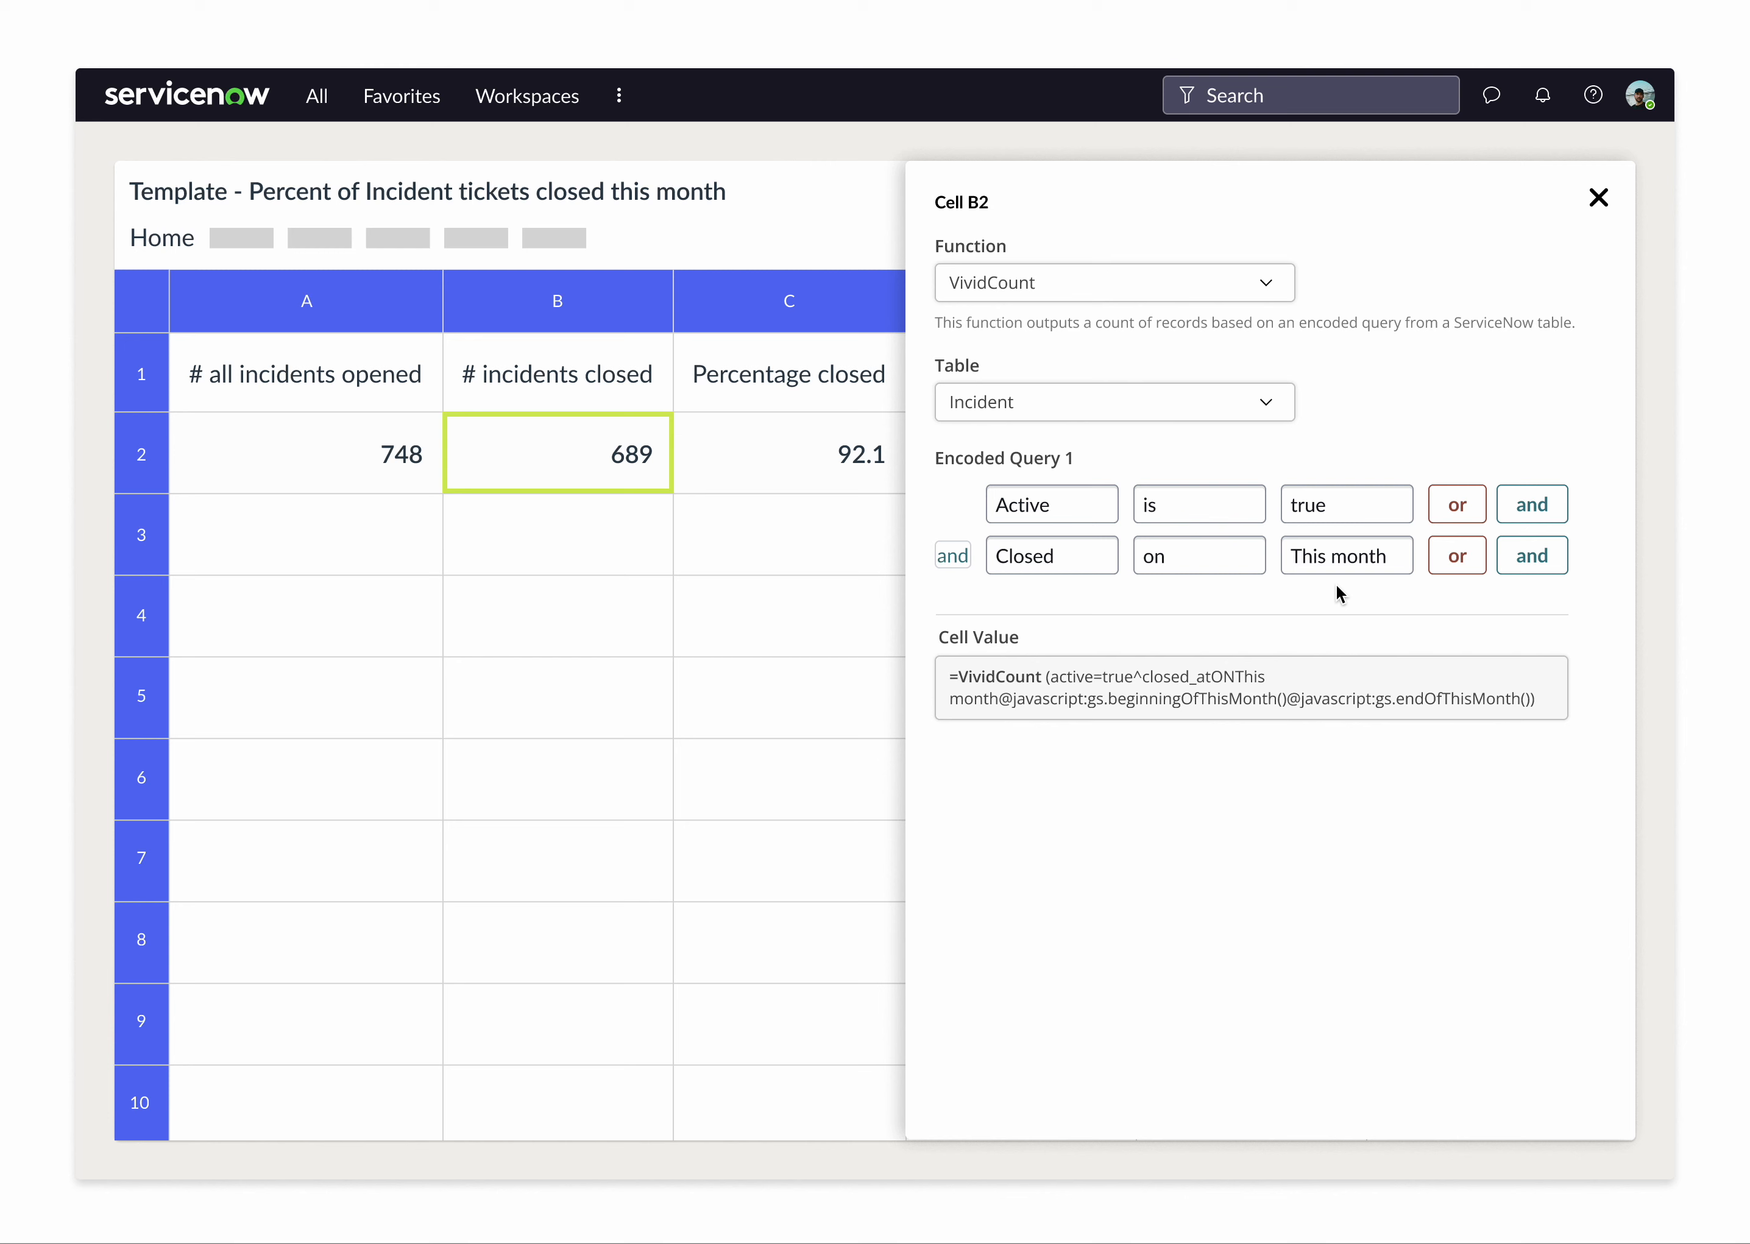
pyautogui.moveTo(1508, 311)
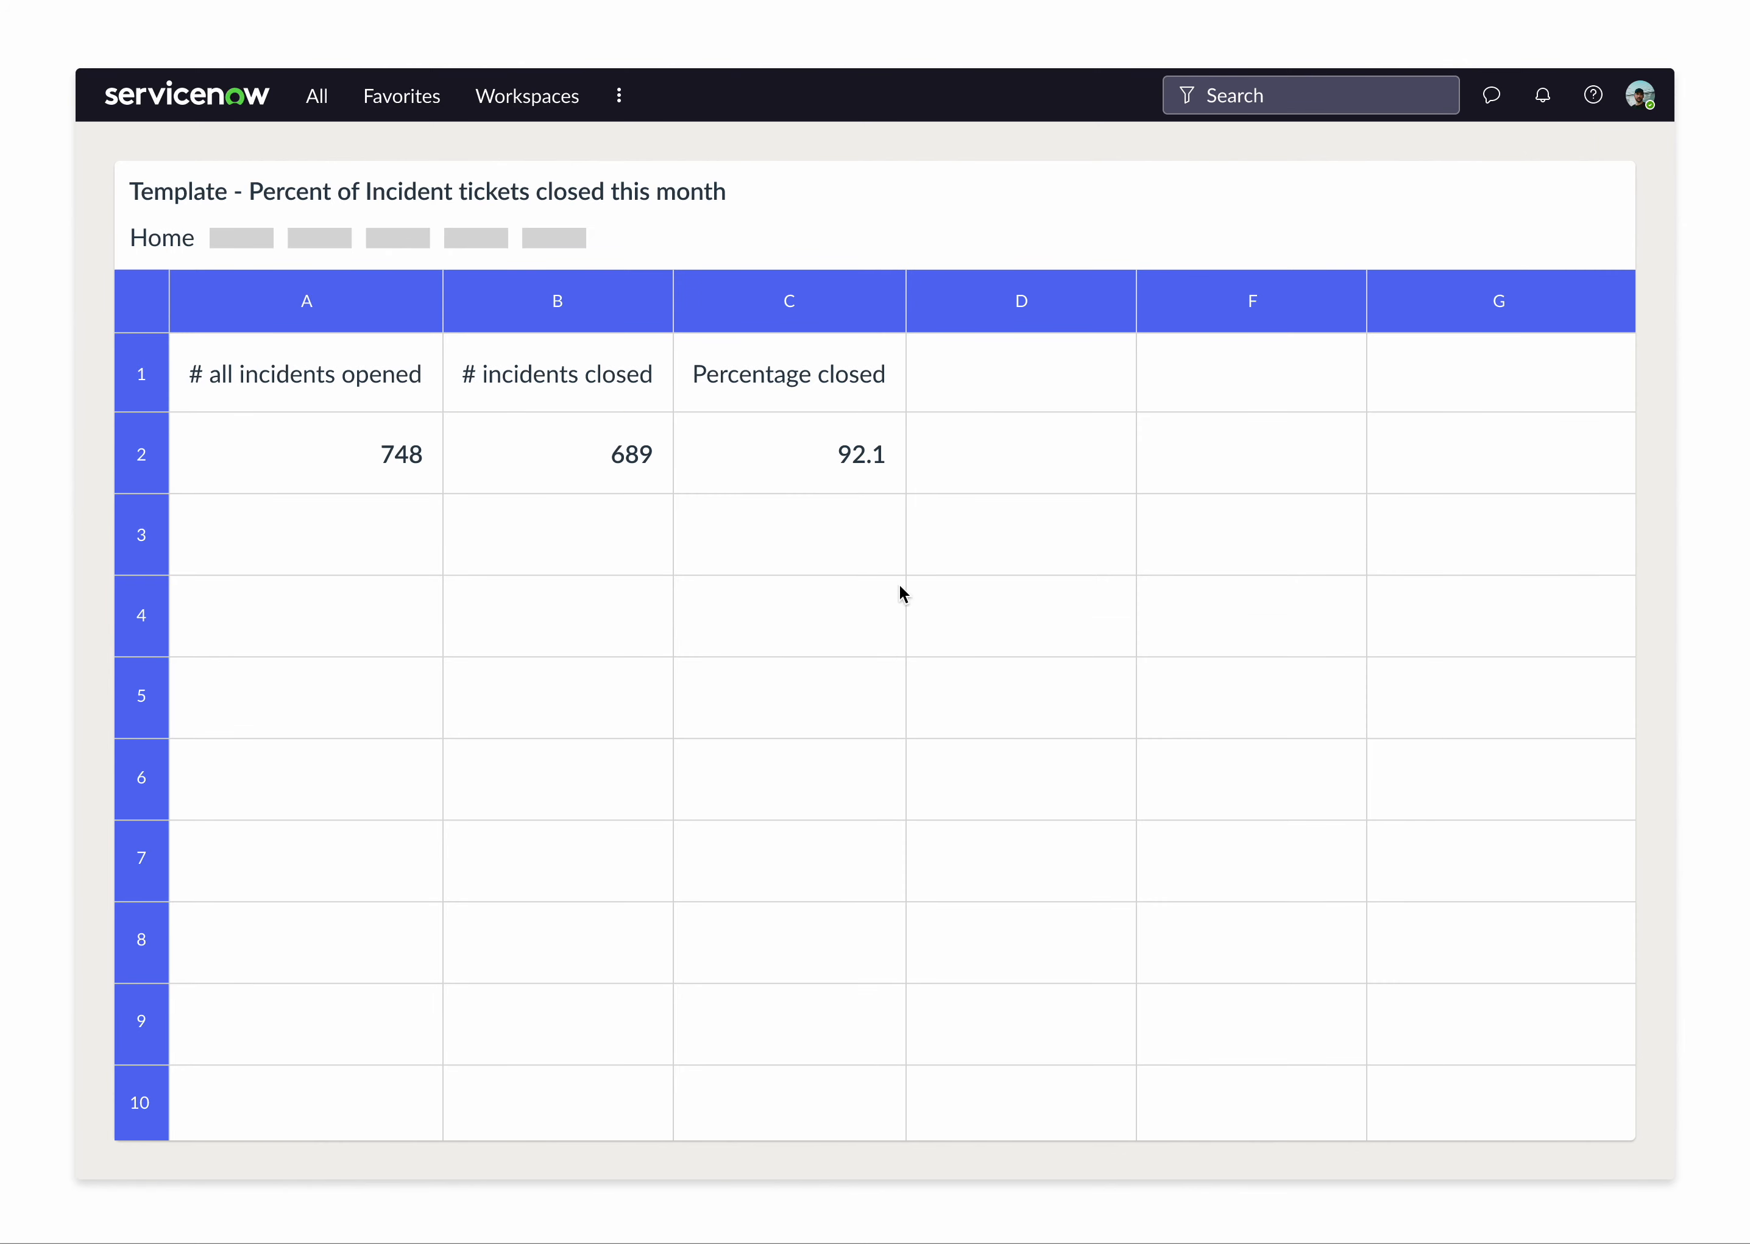
pyautogui.moveTo(164, 253)
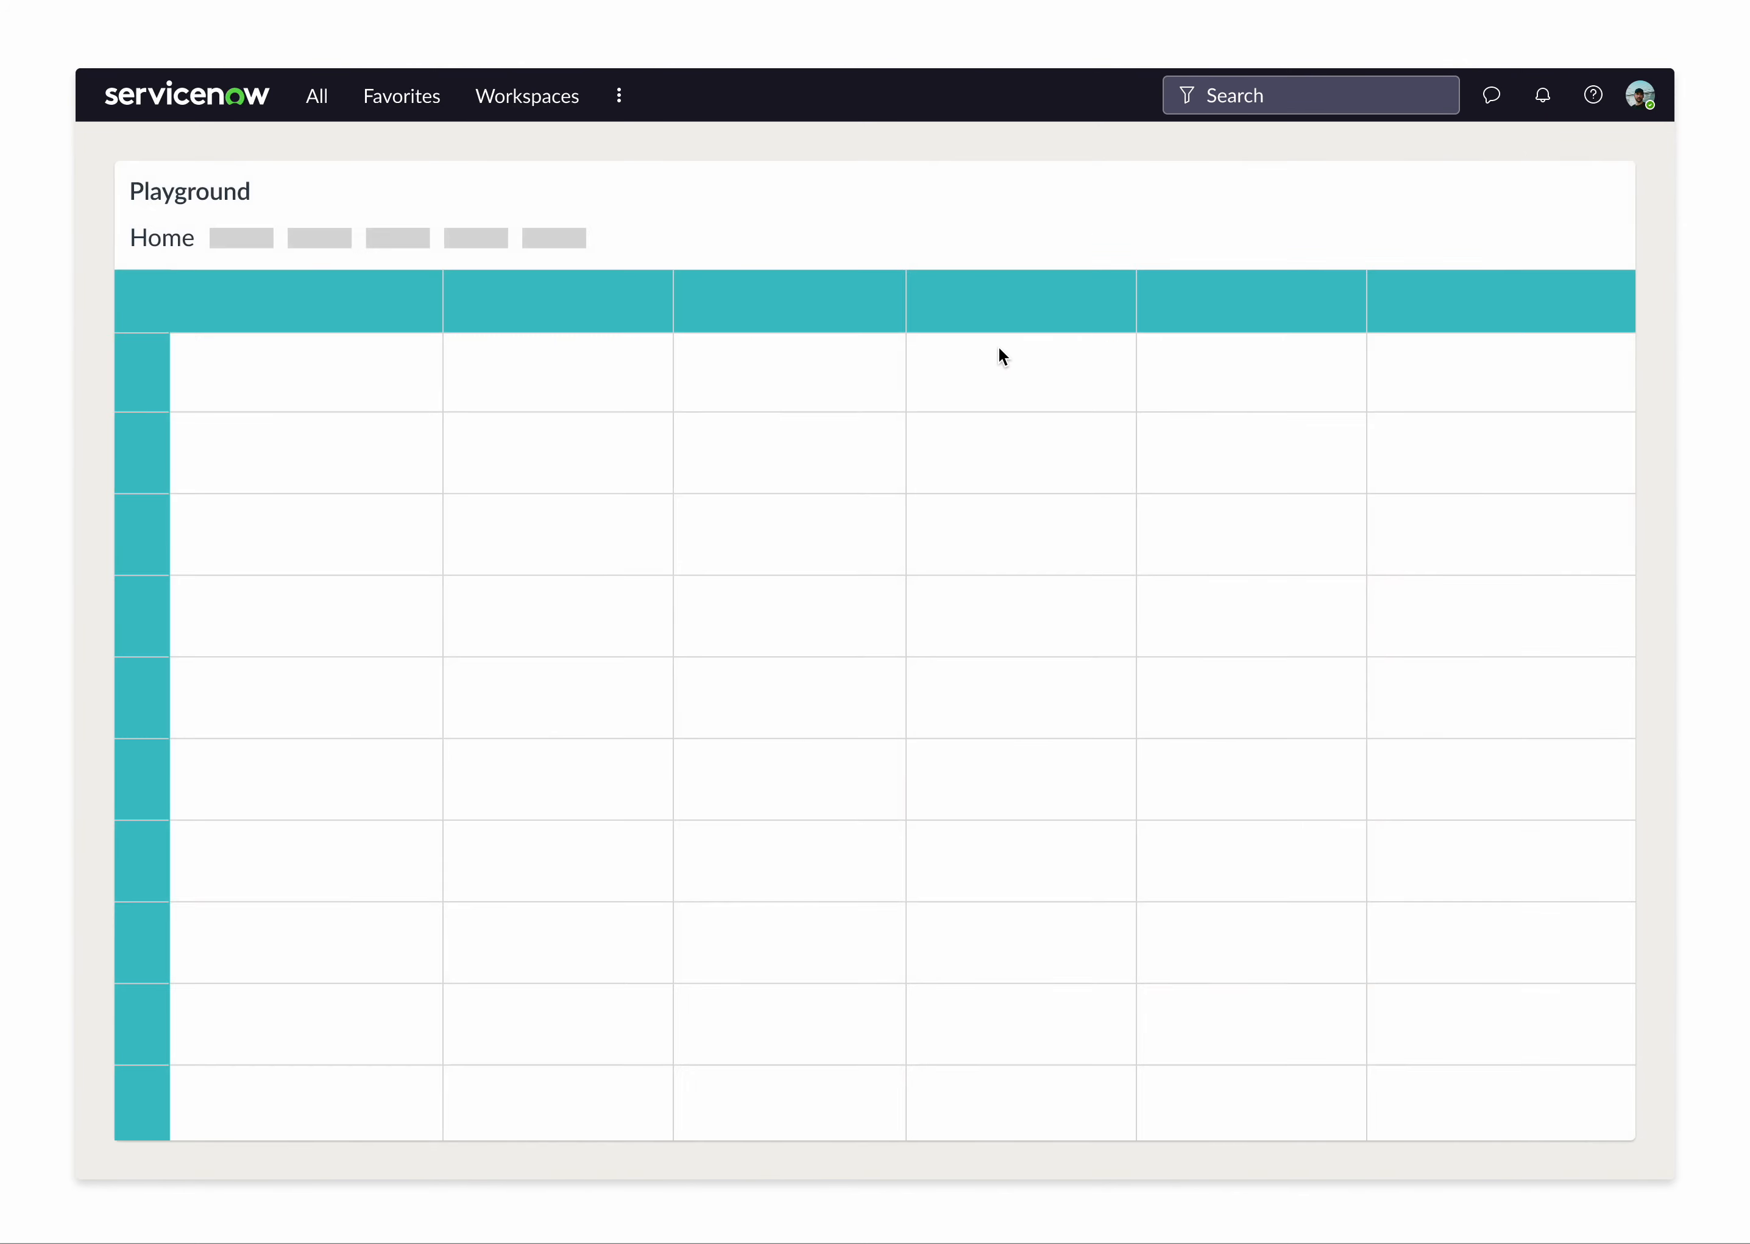
pyautogui.moveTo(1289, 424)
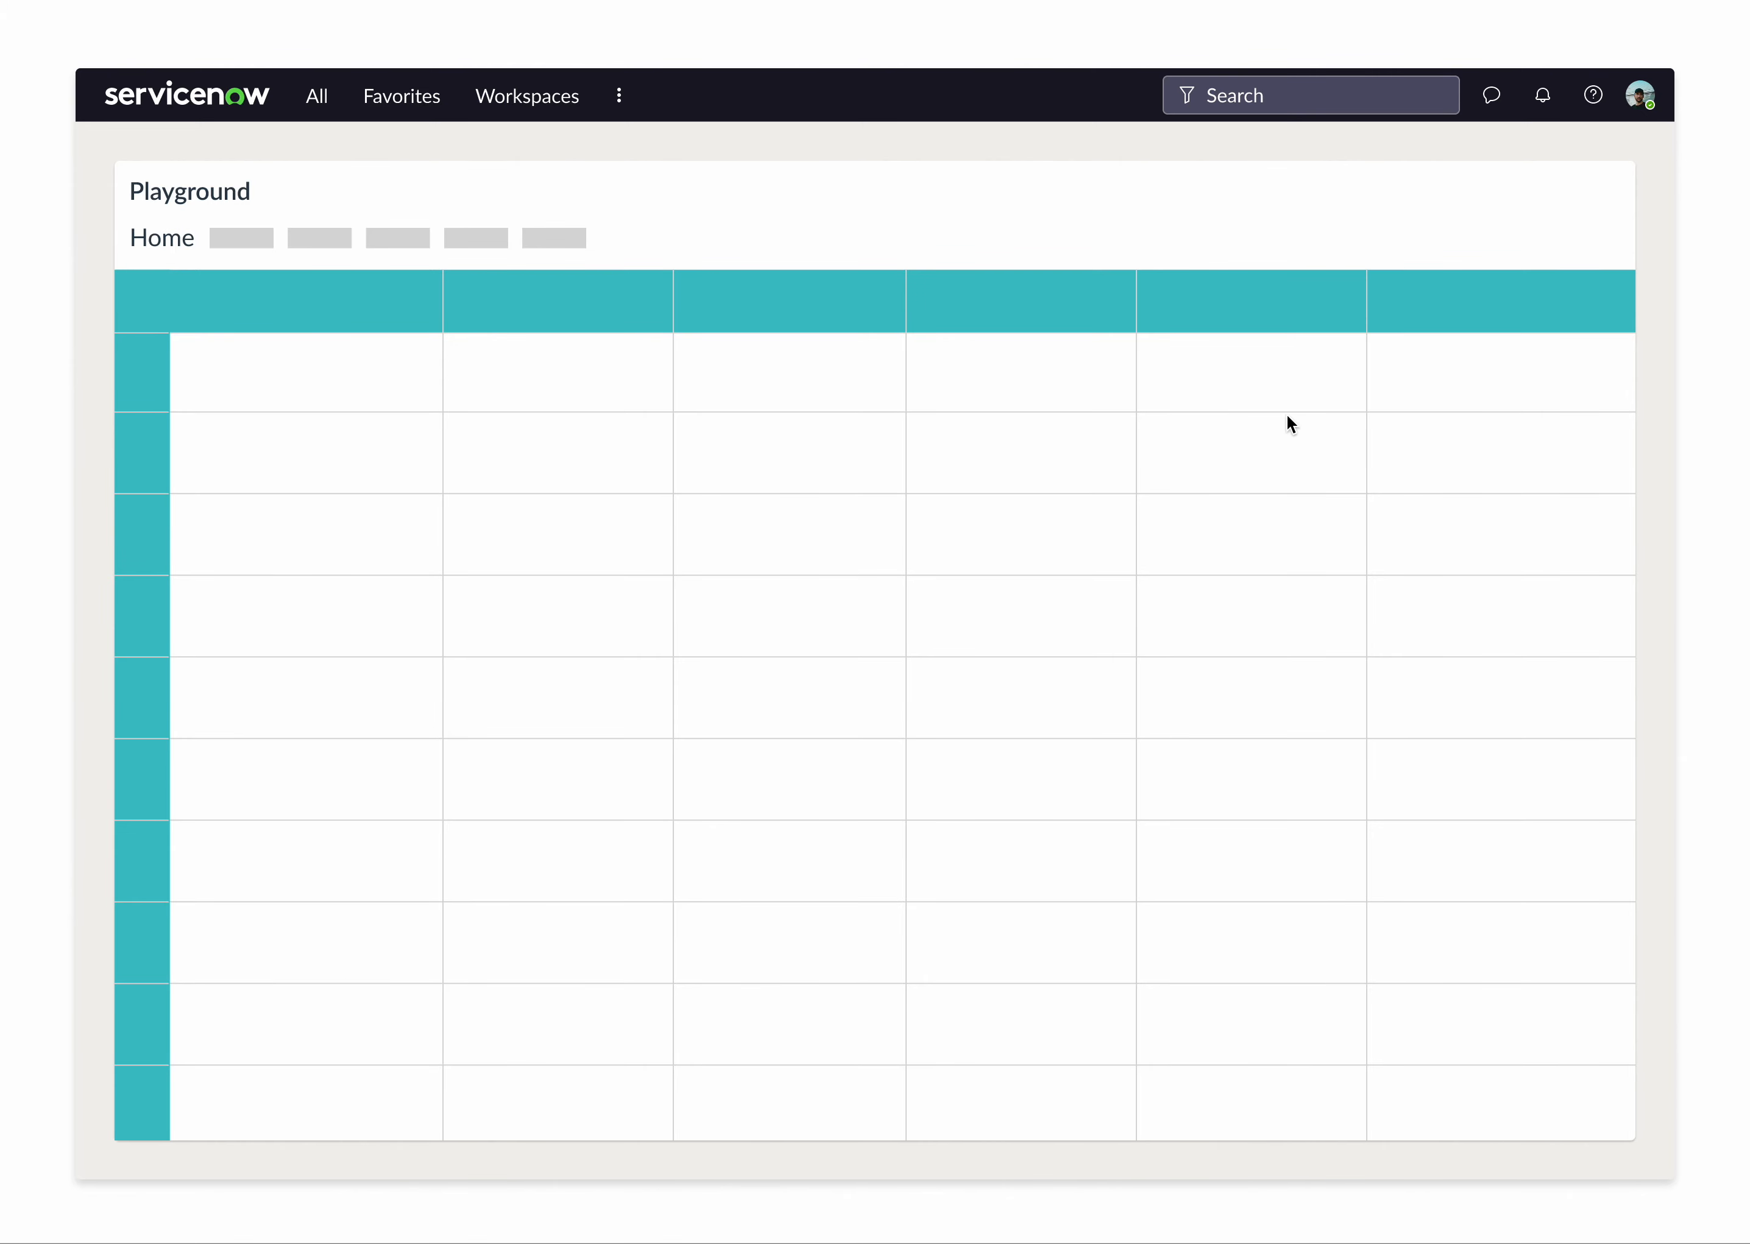
pyautogui.moveTo(292, 370)
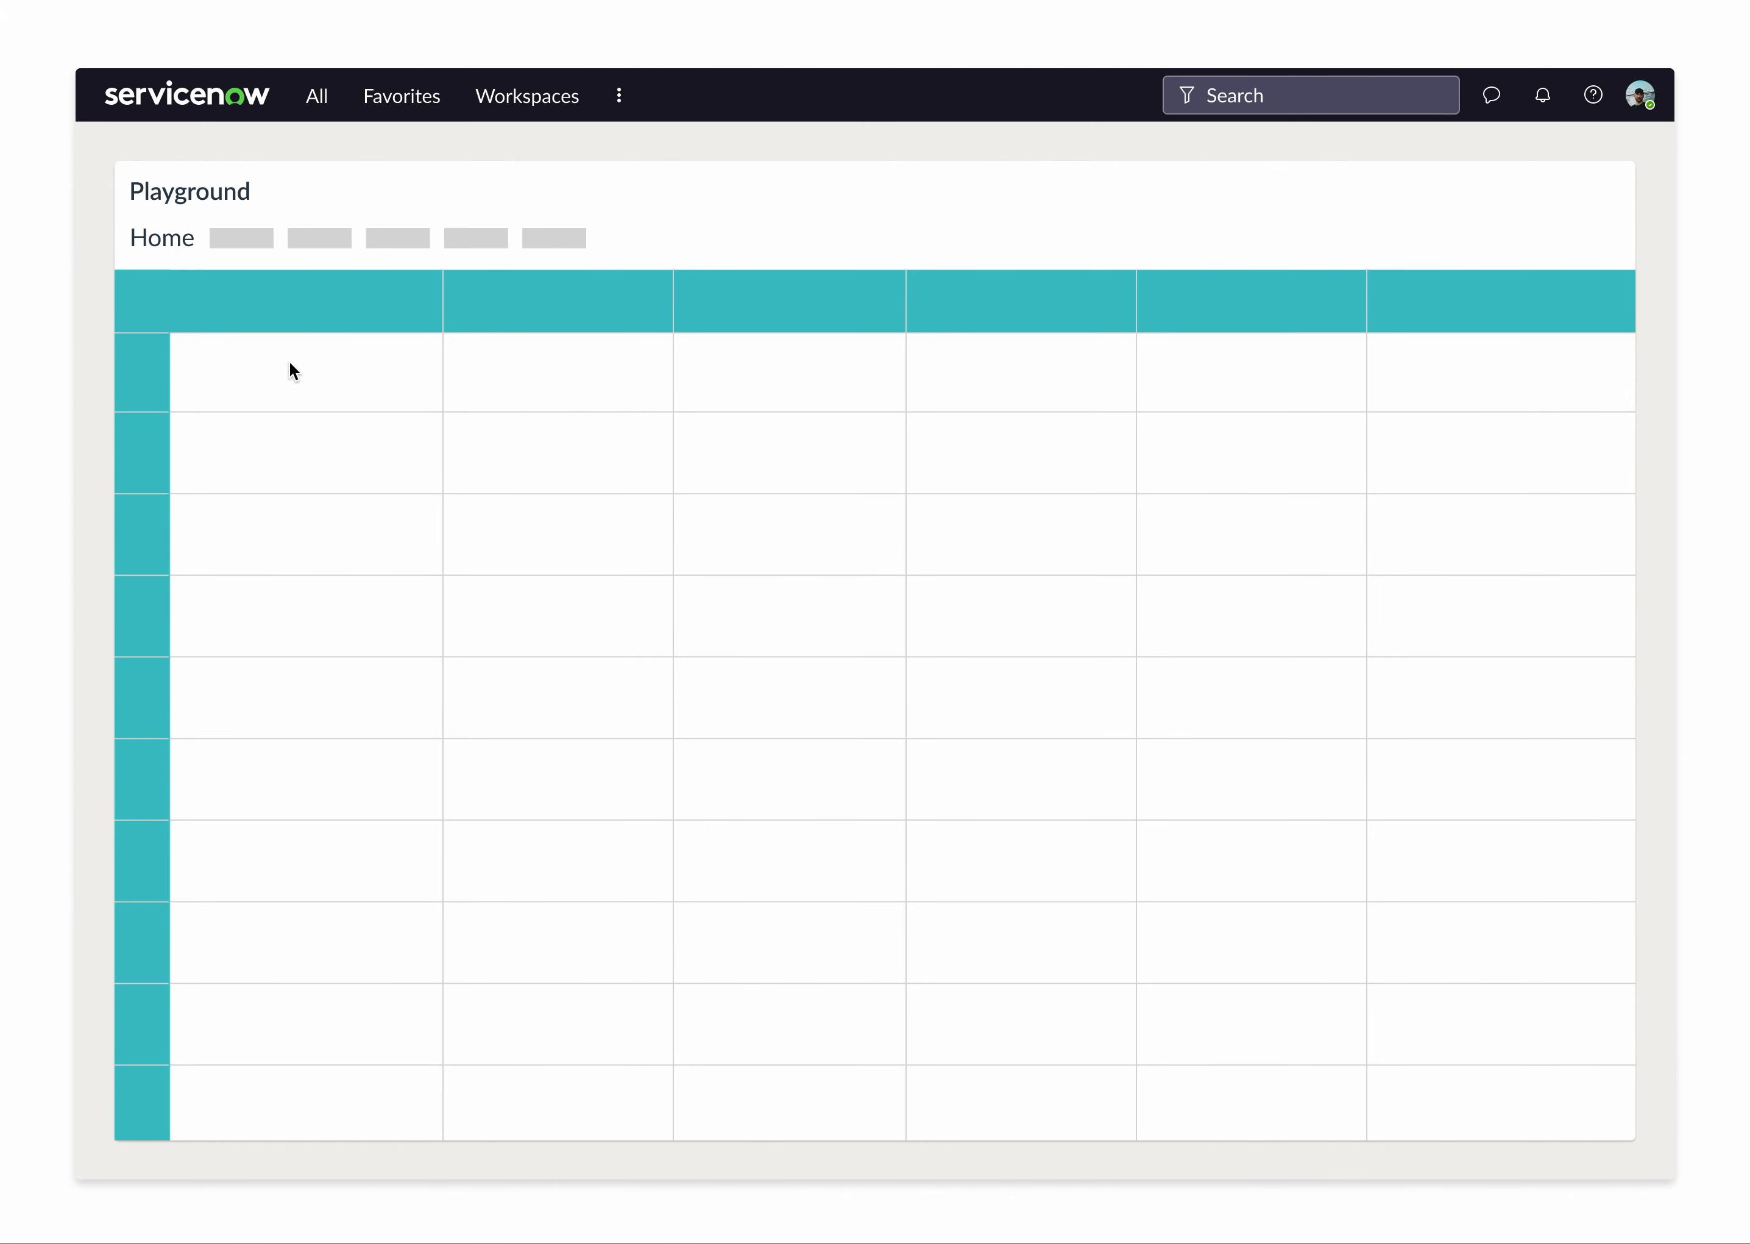